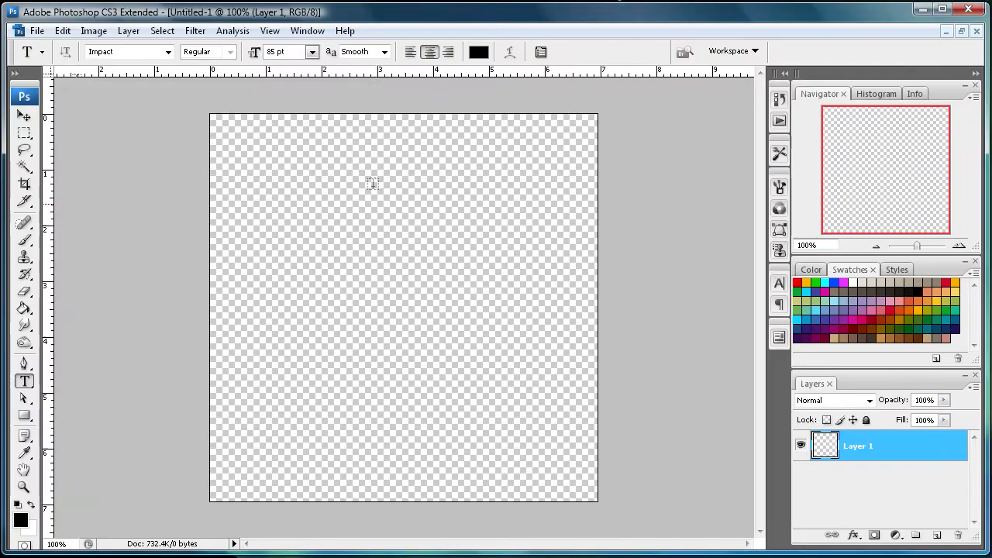
{"action": "mouse_move", "coordinate": [376, 225]}
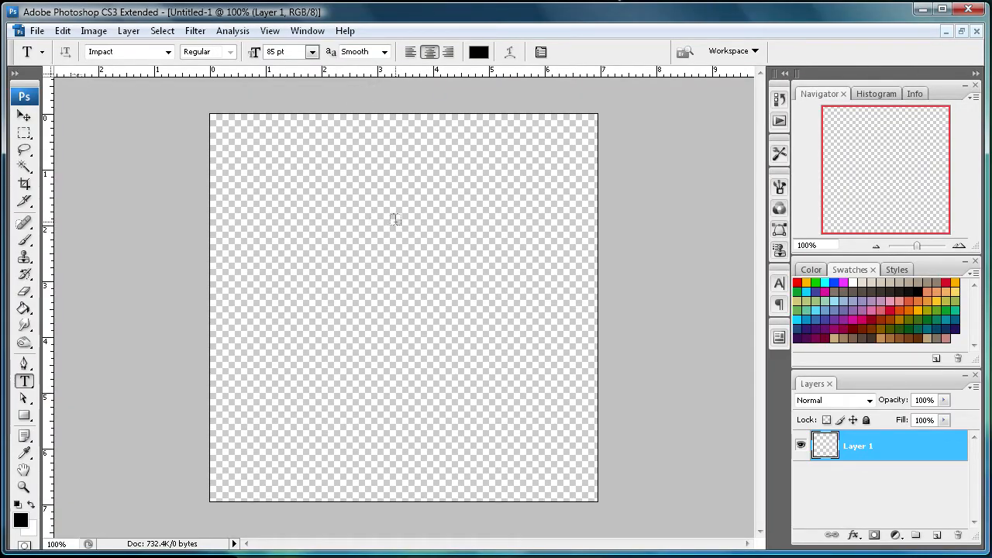
{"action": "mouse_move", "coordinate": [348, 192]}
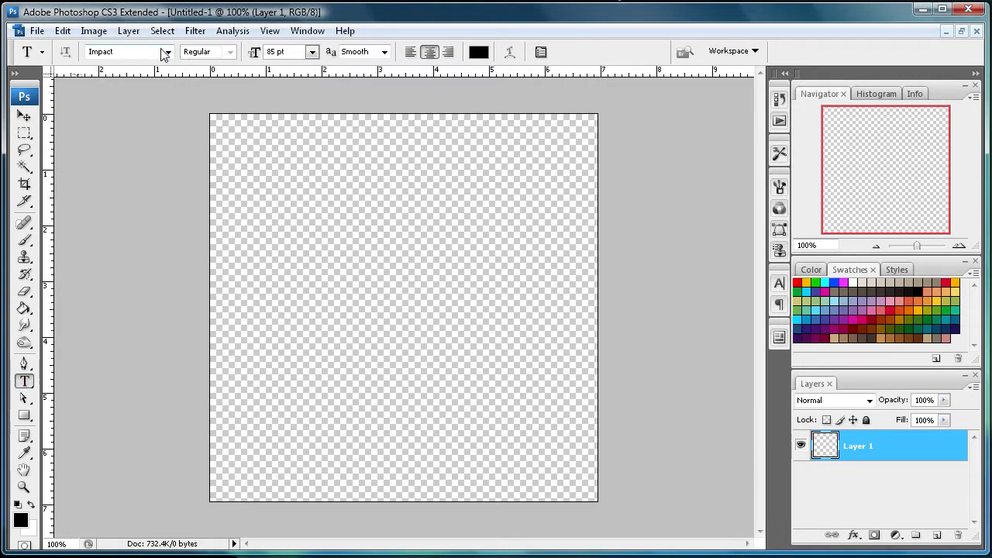
Step: Type 'SHOCK' on the canvas in Impact with colour ffffff (white)
{"action": "left_click", "coordinate": [167, 51]}
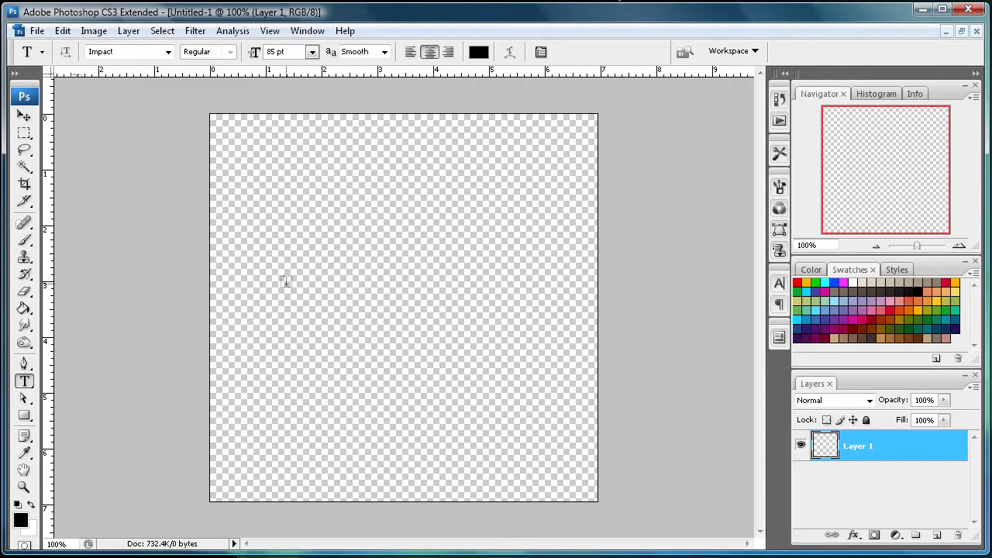
{"action": "left_click", "coordinate": [286, 282]}
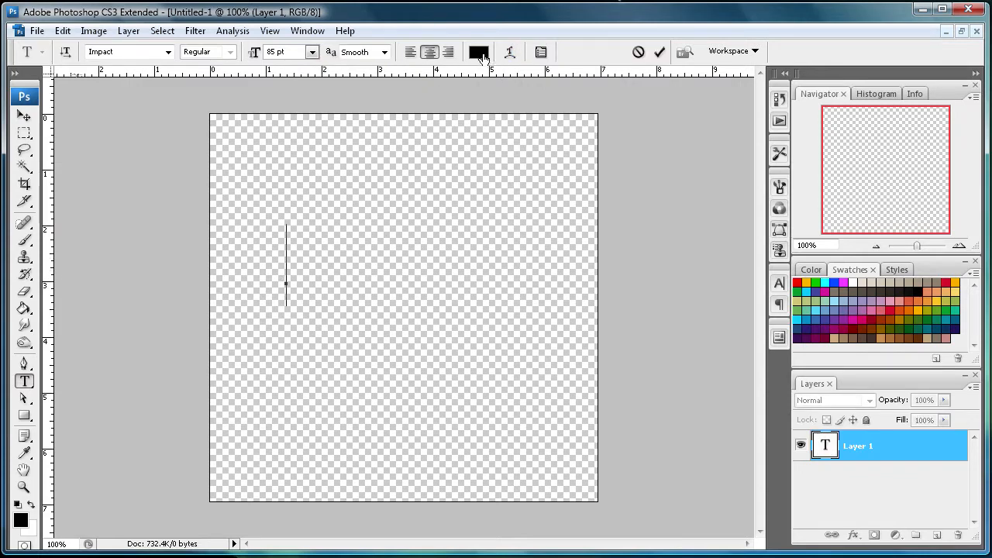
{"action": "left_click", "coordinate": [478, 51]}
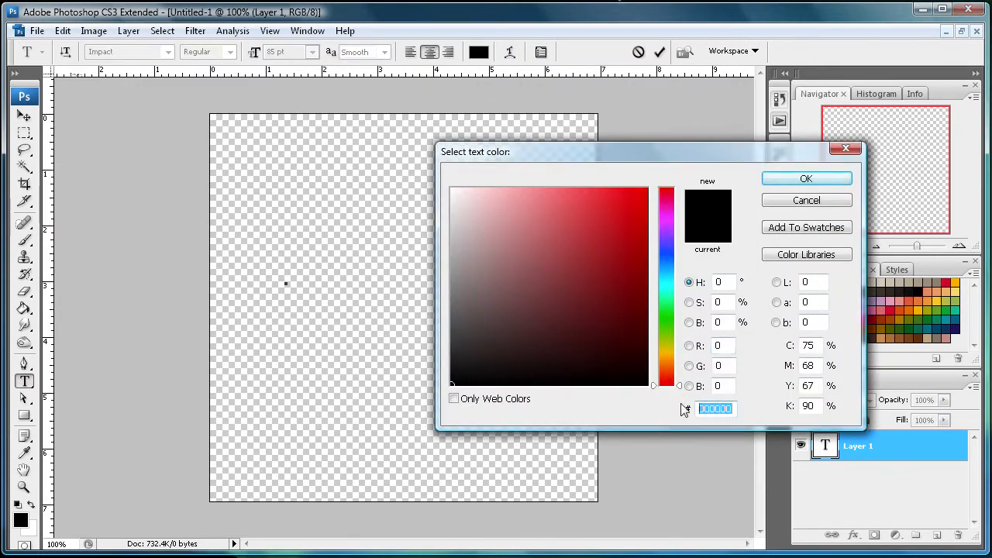
{"action": "type", "text": "ffffff"}
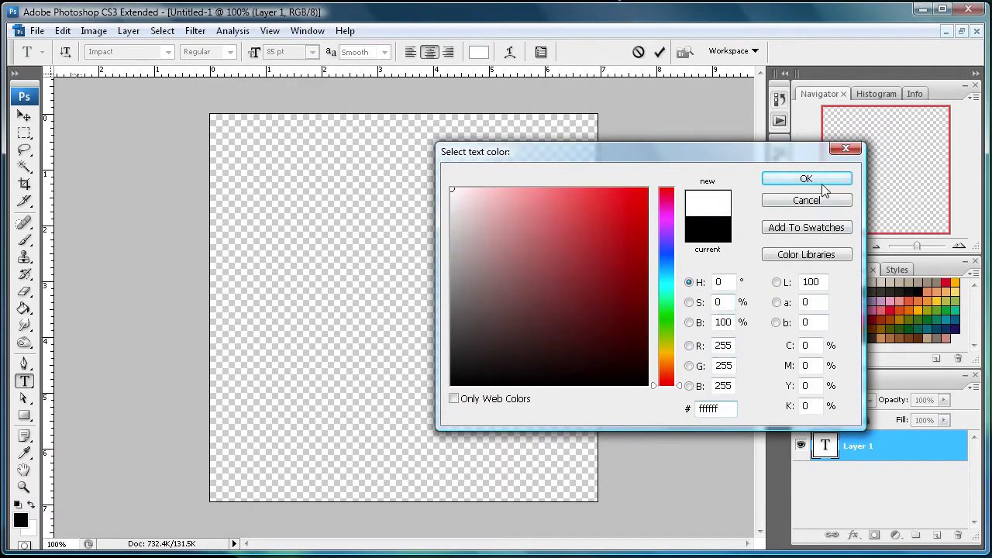
{"action": "left_click", "coordinate": [806, 178]}
{"action": "type", "text": "SHOCK"}
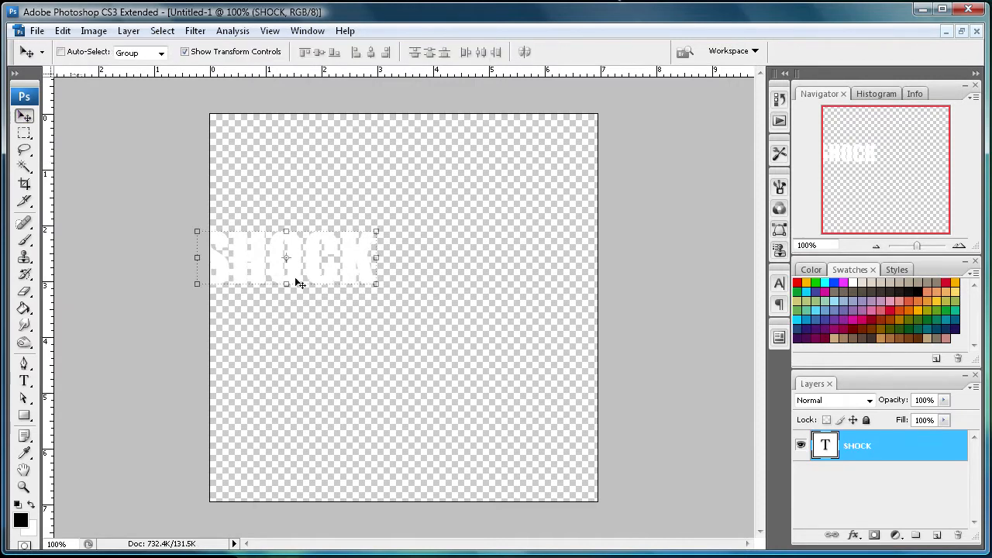
Step: Centre SHOCK, add a black-filled layer below it, and reselect the SHOCK layer
{"action": "left_click_drag", "start_coordinate": [294, 255], "coordinate": [403, 271]}
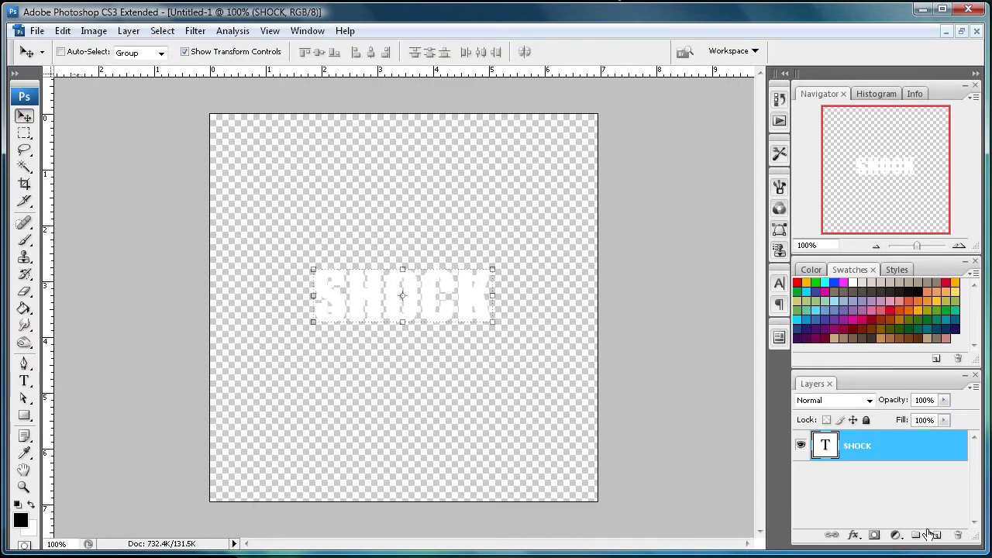
{"action": "left_click", "coordinate": [933, 533]}
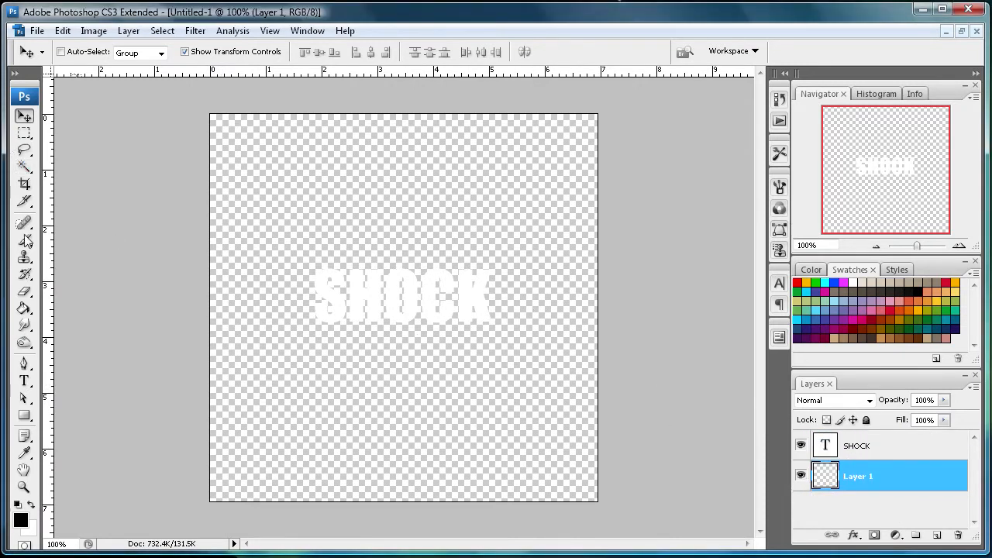
{"action": "left_click", "coordinate": [24, 309]}
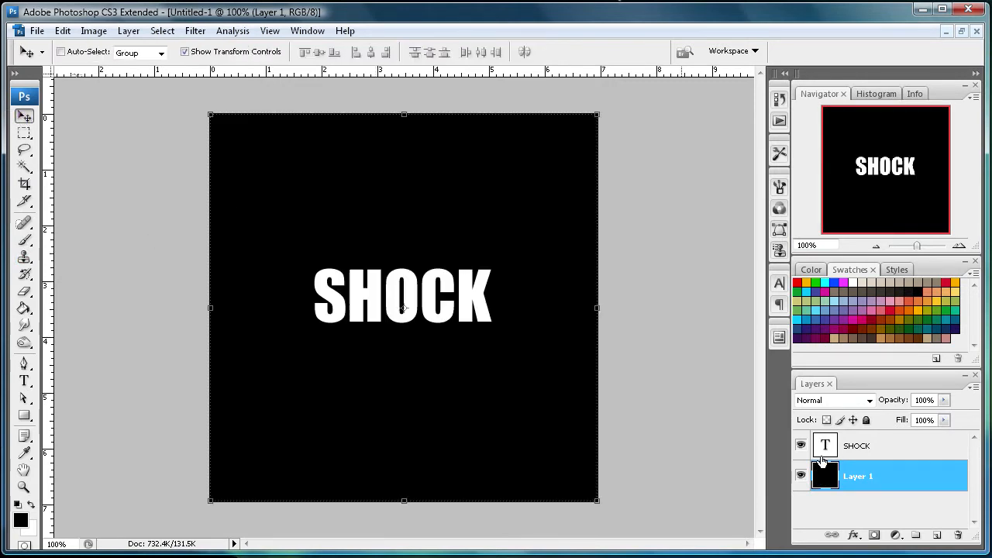
{"action": "left_click", "coordinate": [856, 445]}
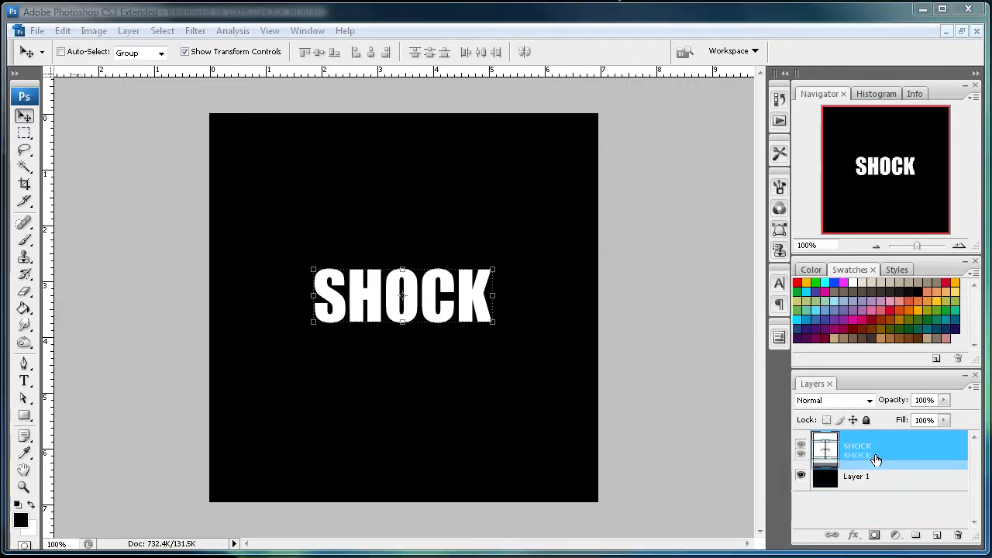
Step: Rasterize the SHOCK type layer and hide its SHOCK copy duplicates
{"action": "right_click", "coordinate": [875, 450]}
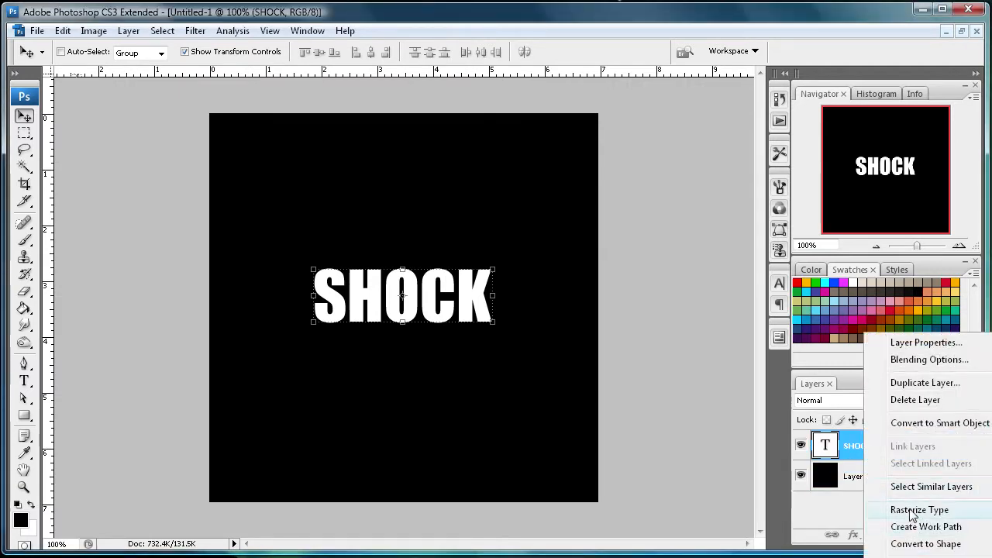
{"action": "left_click", "coordinate": [919, 509]}
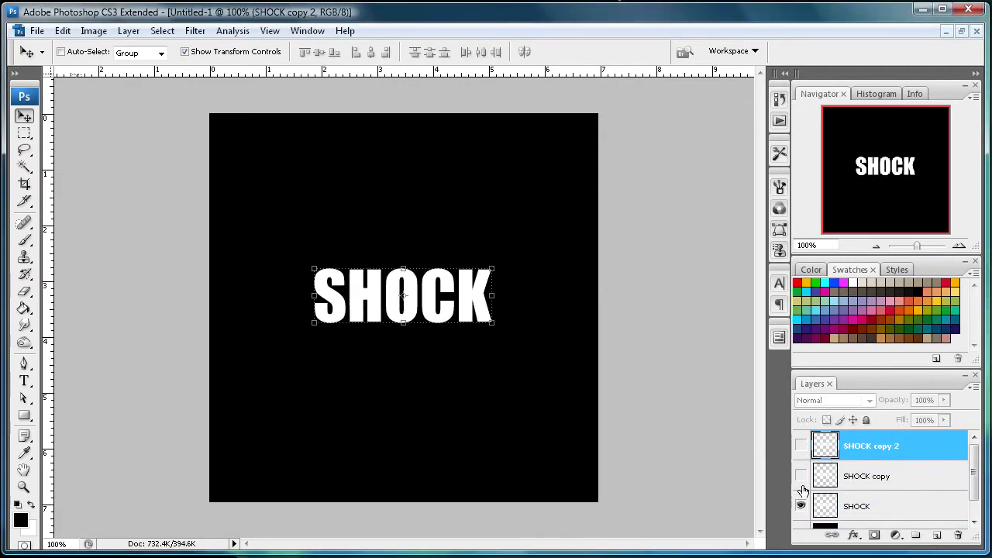
{"action": "left_click", "coordinate": [856, 505]}
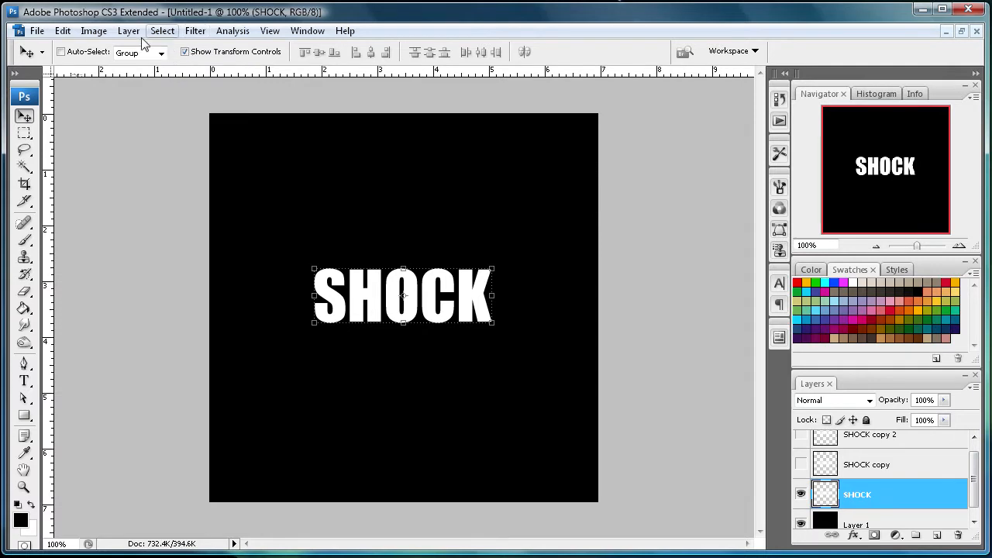
Step: Rotate the canvas 90° clockwise so SHOCK stands vertically
{"action": "left_click", "coordinate": [93, 30]}
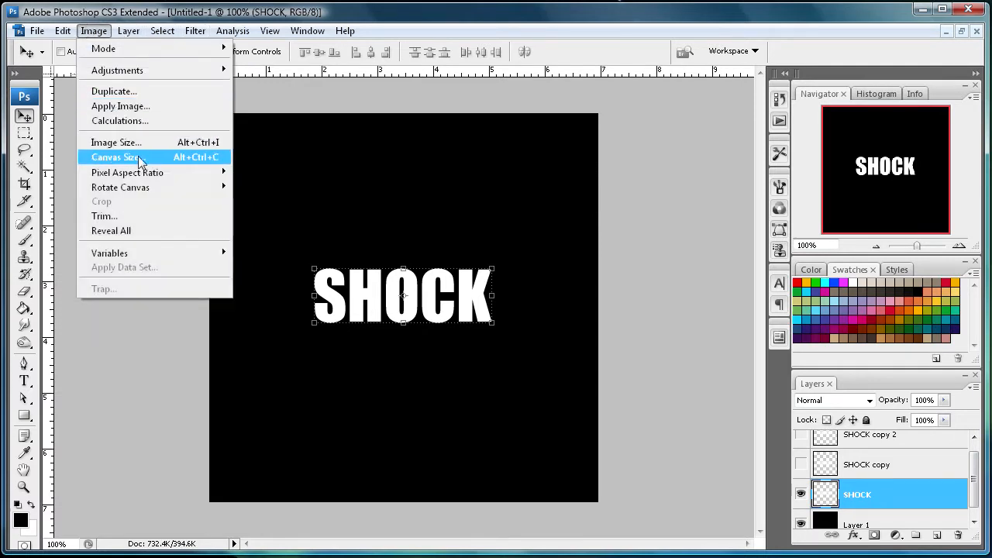
{"action": "mouse_move", "coordinate": [120, 187]}
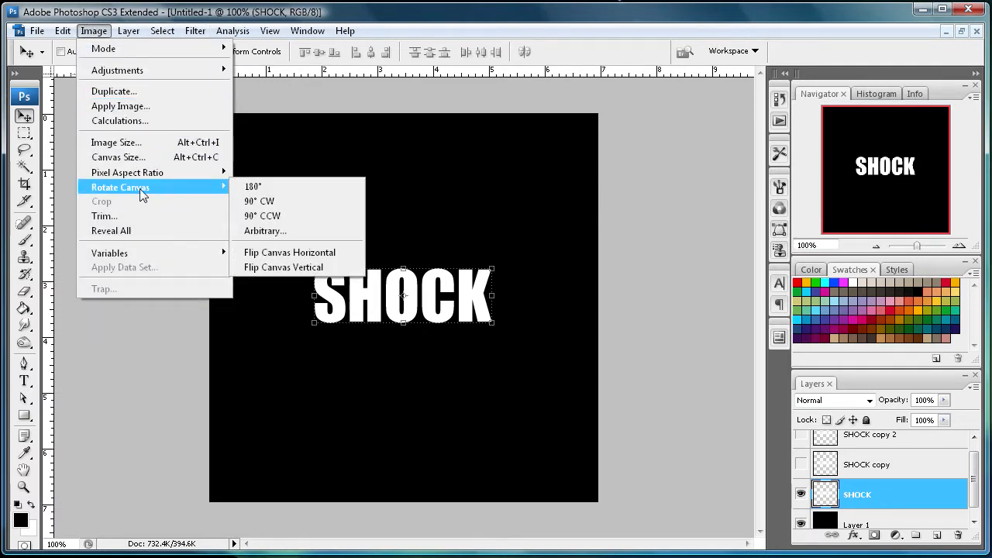
{"action": "left_click", "coordinate": [259, 201]}
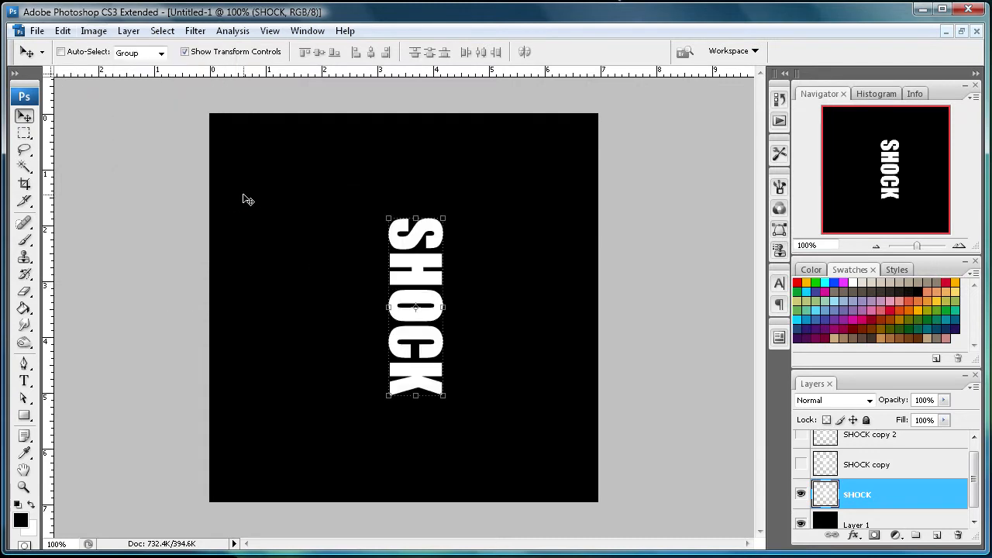
{"action": "mouse_move", "coordinate": [496, 299]}
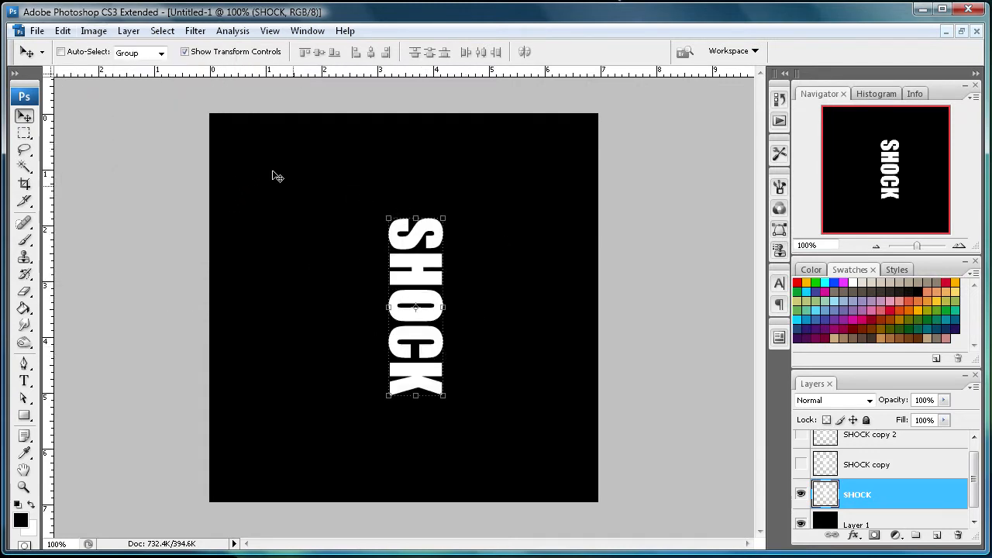
{"action": "mouse_move", "coordinate": [364, 120]}
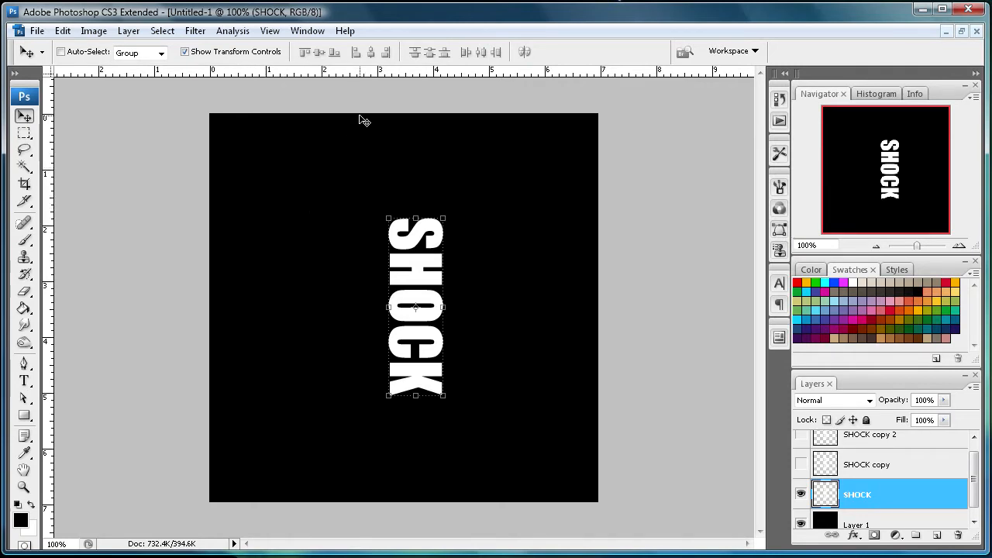
{"action": "mouse_move", "coordinate": [422, 295]}
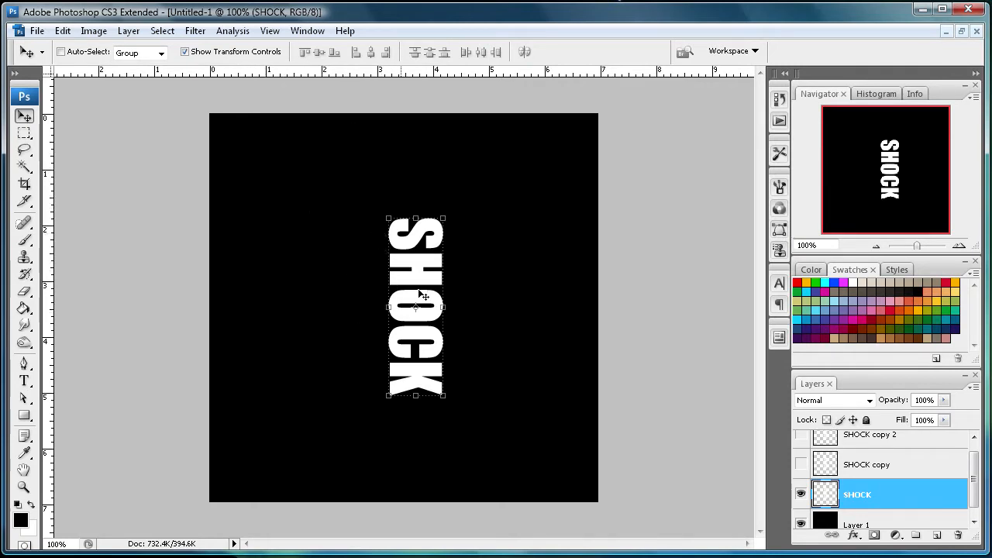
{"action": "mouse_move", "coordinate": [271, 218]}
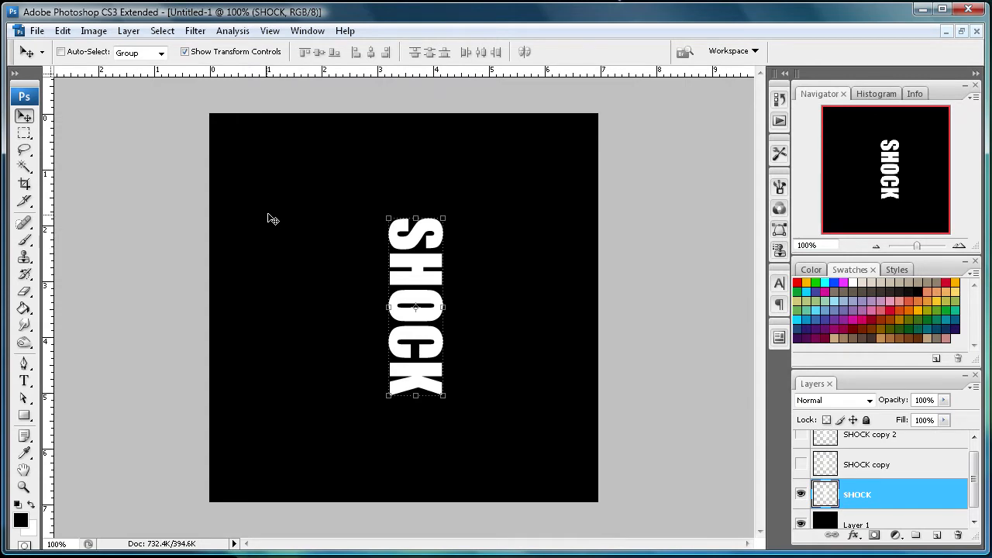
{"action": "mouse_move", "coordinate": [417, 349]}
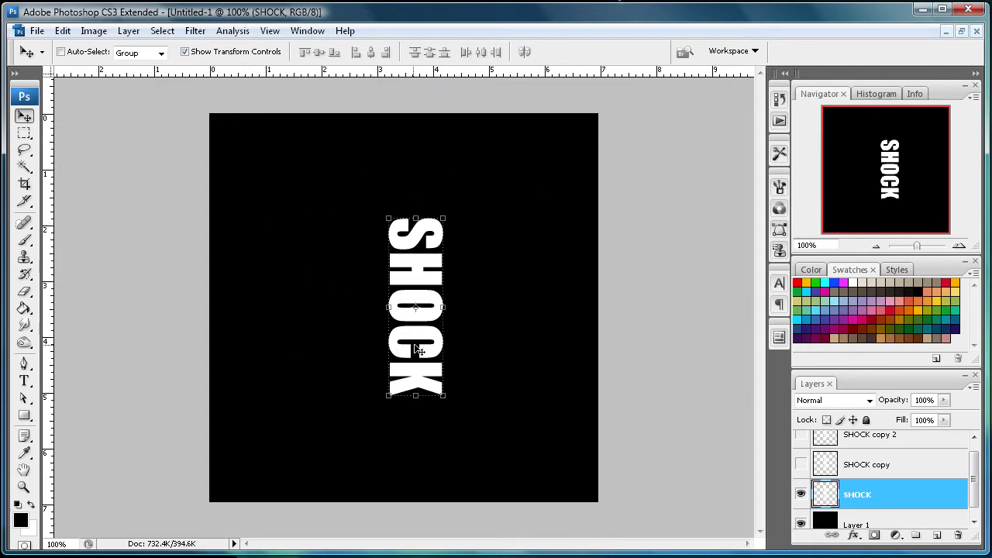
{"action": "mouse_move", "coordinate": [364, 215]}
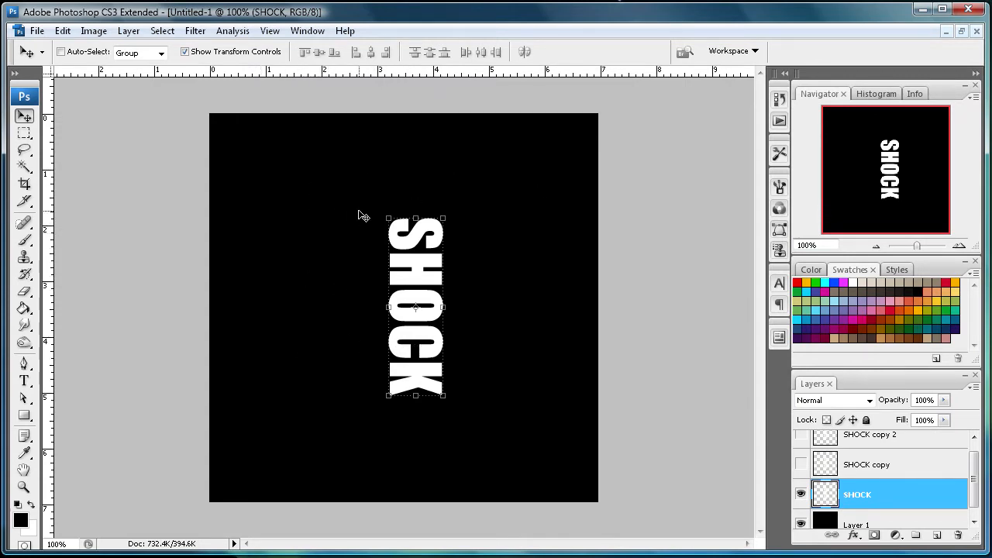
{"action": "mouse_move", "coordinate": [262, 189]}
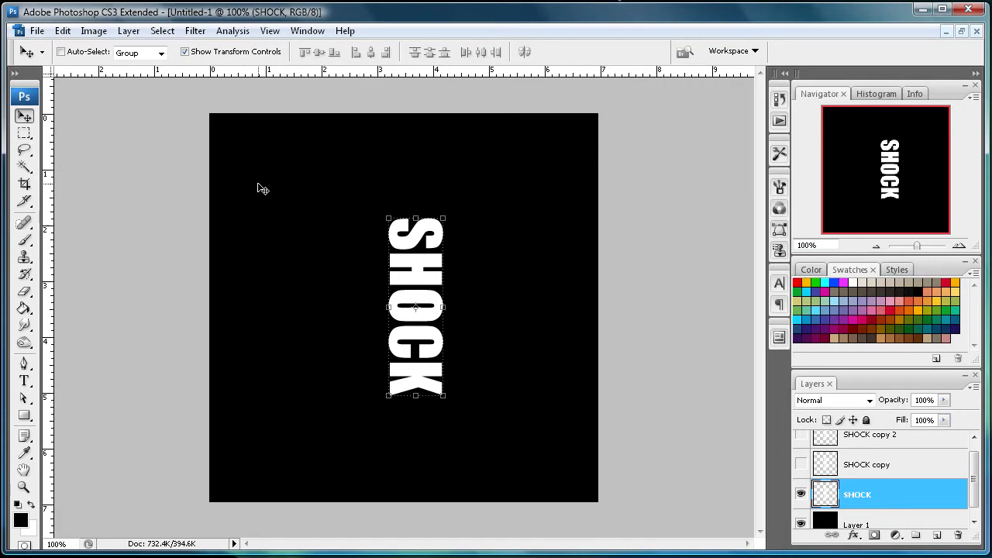
{"action": "left_click", "coordinate": [195, 30]}
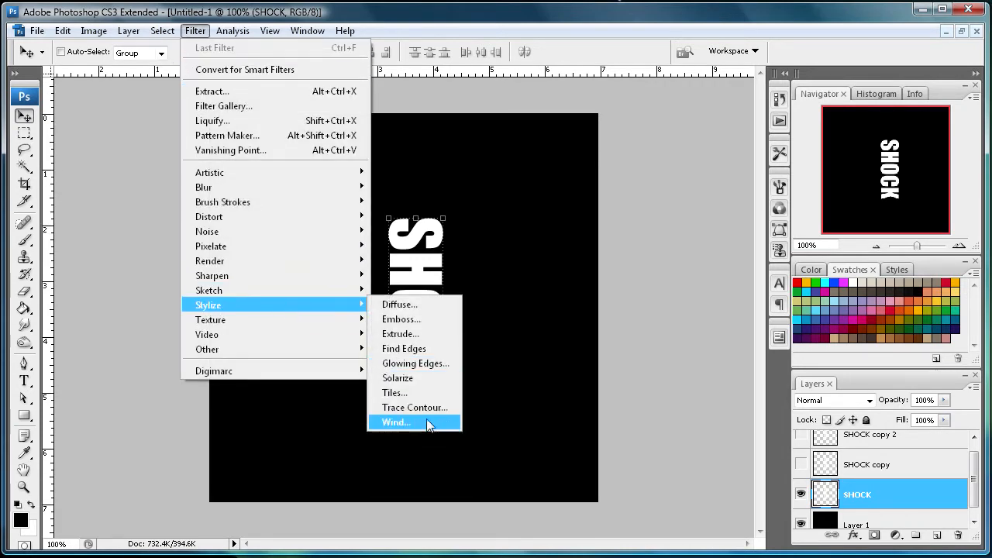
Step: Apply the Wind filter from the Right to SHOCK twice
{"action": "left_click", "coordinate": [395, 421]}
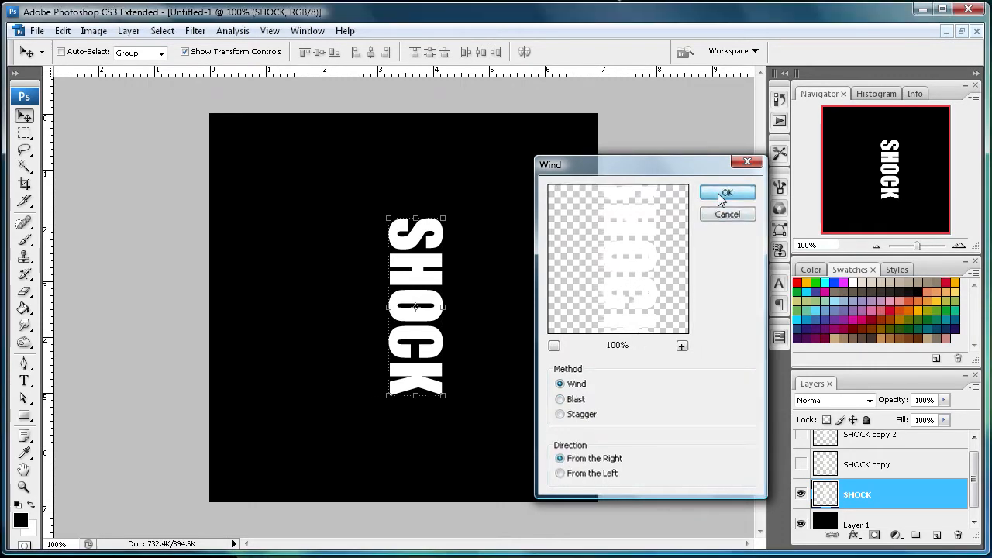
{"action": "left_click", "coordinate": [195, 30]}
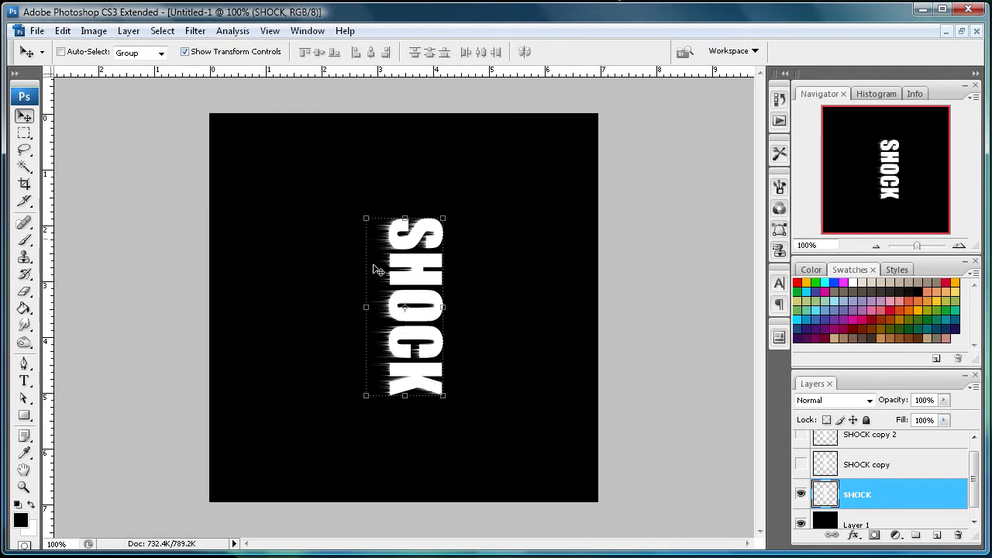
{"action": "left_click", "coordinate": [195, 30]}
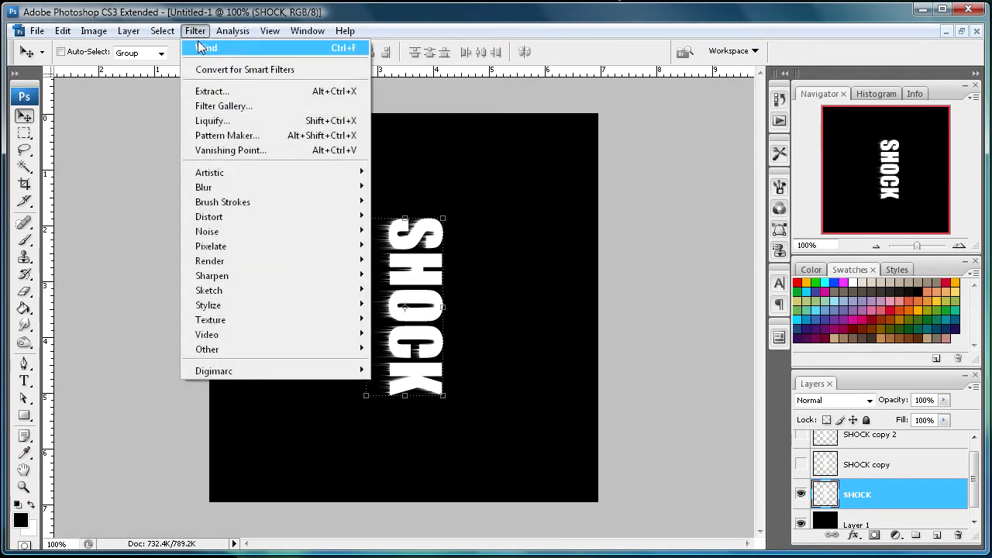
{"action": "mouse_move", "coordinate": [210, 53]}
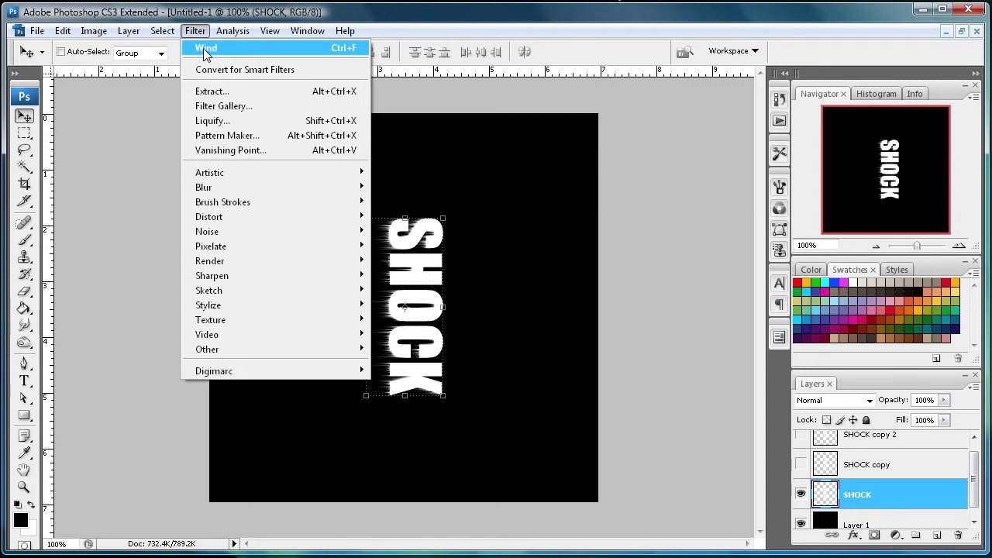
{"action": "left_click", "coordinate": [206, 48]}
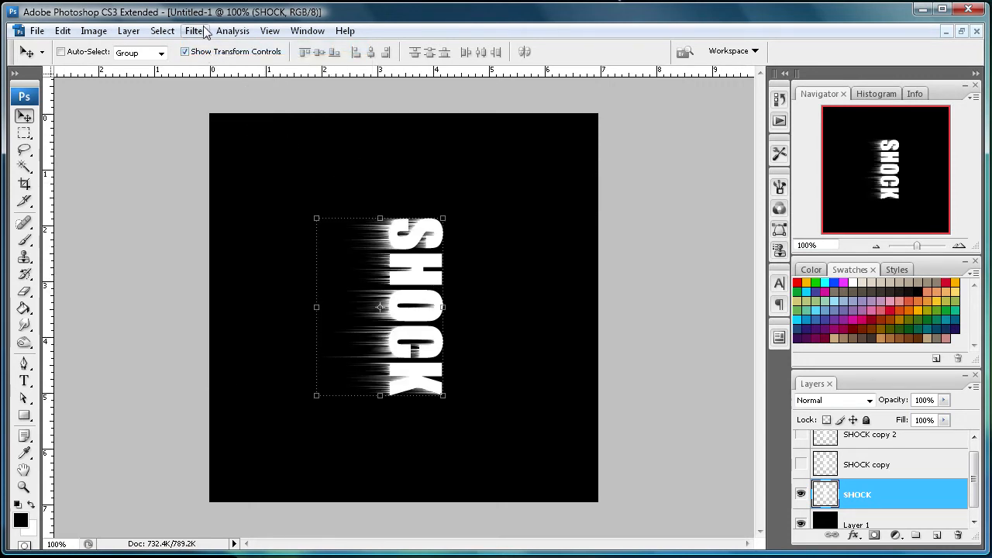
Step: Apply Wind once more, this time blowing from the Left
{"action": "left_click", "coordinate": [195, 30]}
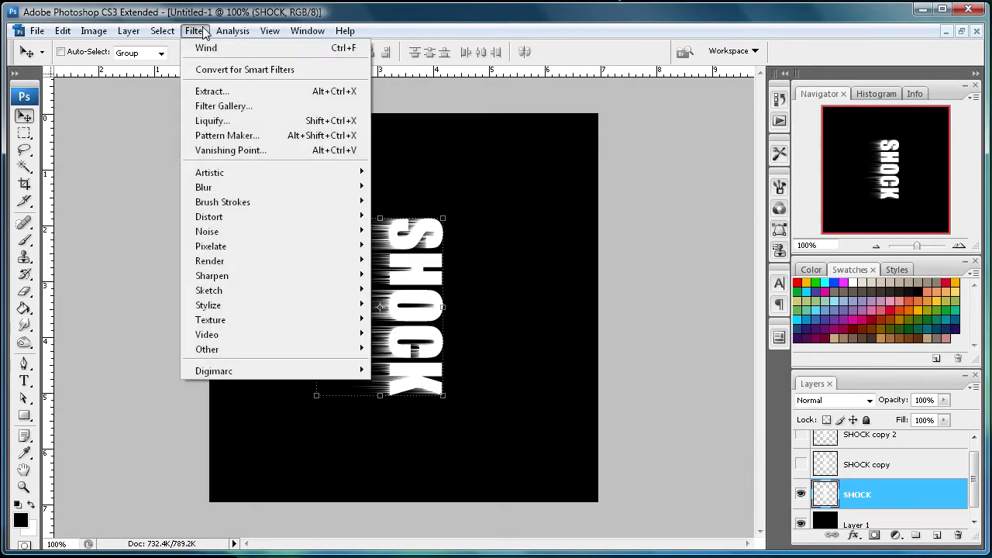
{"action": "mouse_move", "coordinate": [208, 304]}
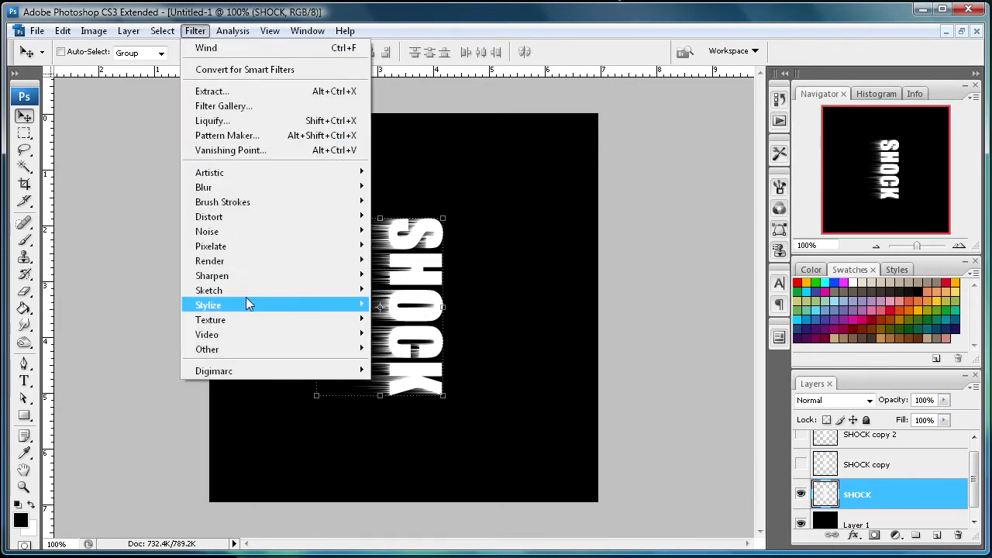
{"action": "left_click", "coordinate": [206, 47]}
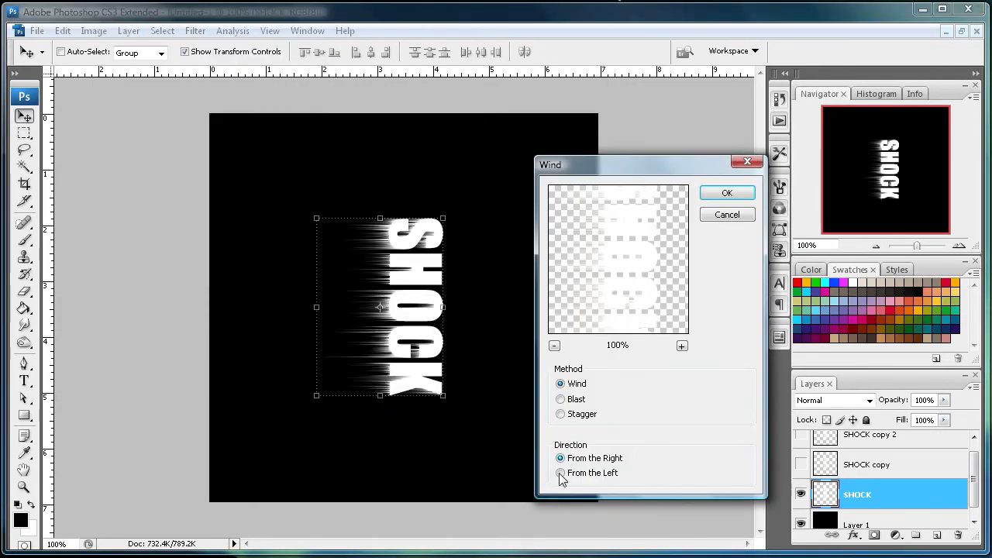
{"action": "left_click", "coordinate": [726, 192]}
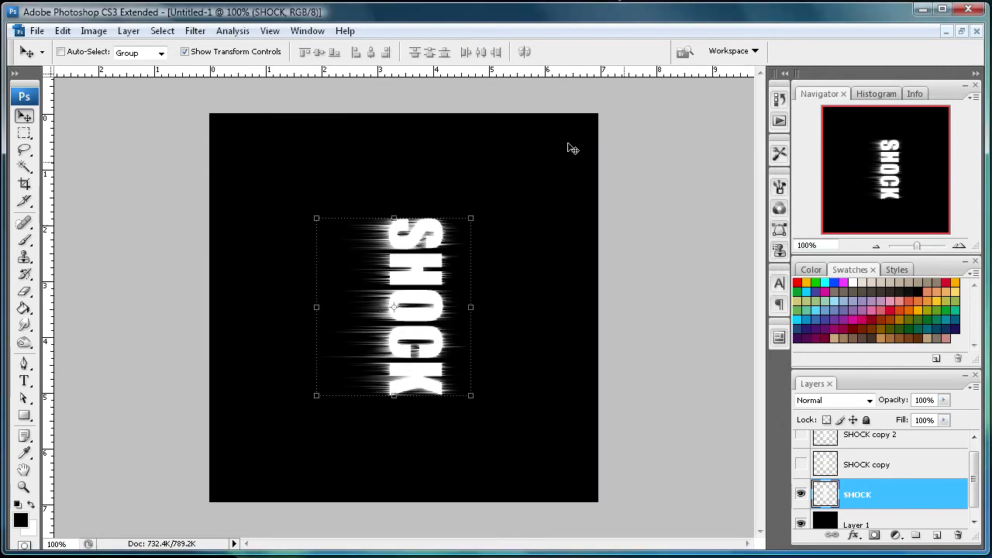
Step: Rotate the canvas 90° counter-clockwise so SHOCK reads horizontally again
{"action": "left_click_drag", "start_coordinate": [393, 307], "coordinate": [418, 307]}
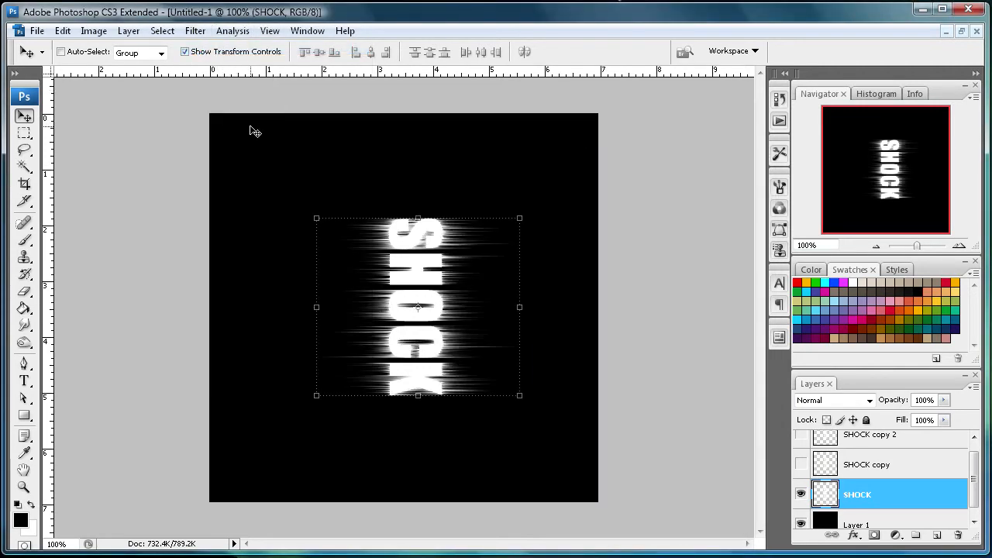
{"action": "left_click", "coordinate": [93, 31]}
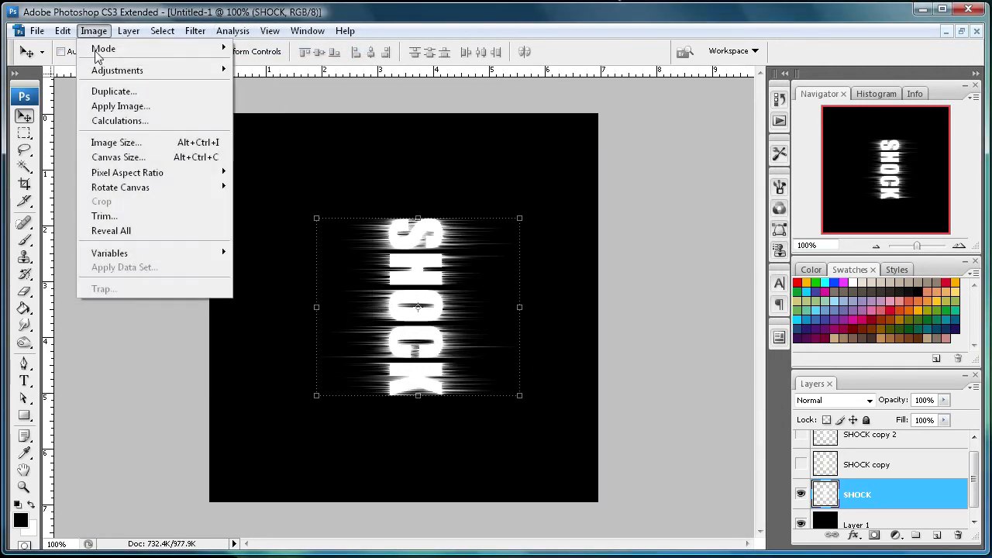
{"action": "mouse_move", "coordinate": [120, 187]}
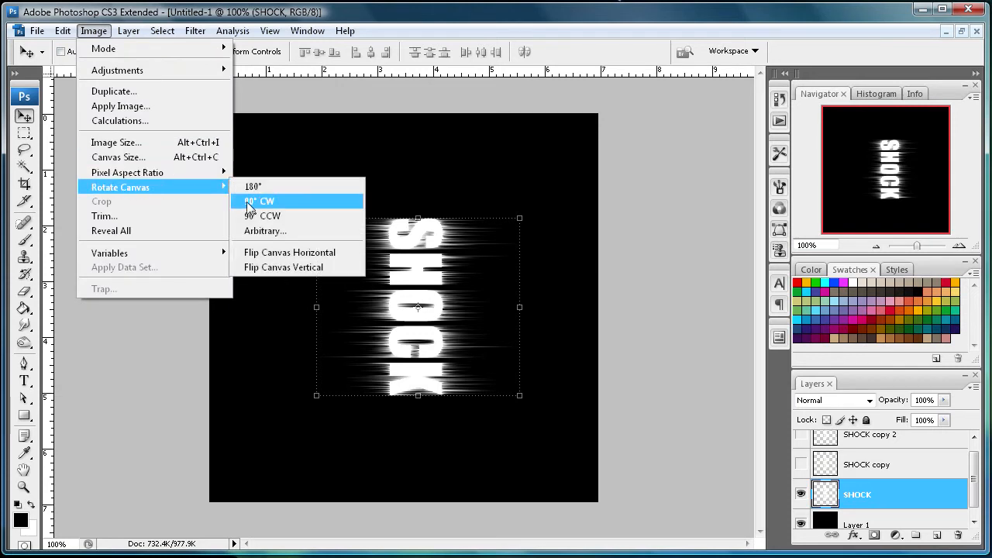
{"action": "mouse_move", "coordinate": [263, 216]}
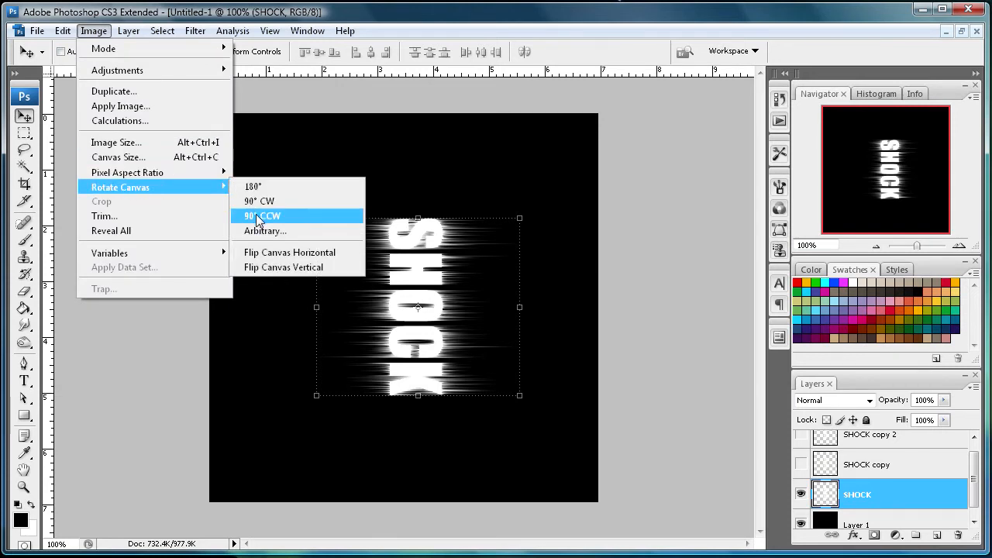
{"action": "left_click", "coordinate": [261, 215]}
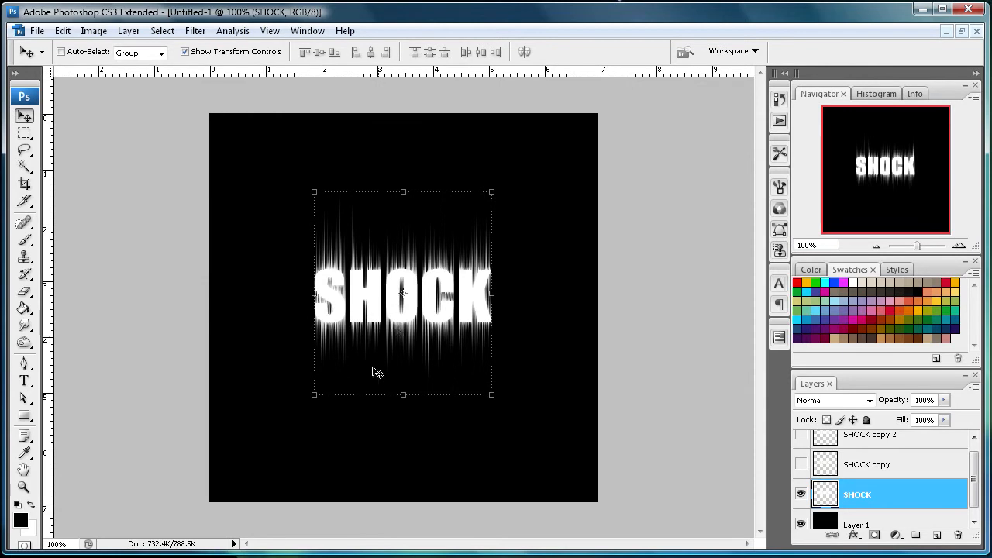
{"action": "mouse_move", "coordinate": [246, 198]}
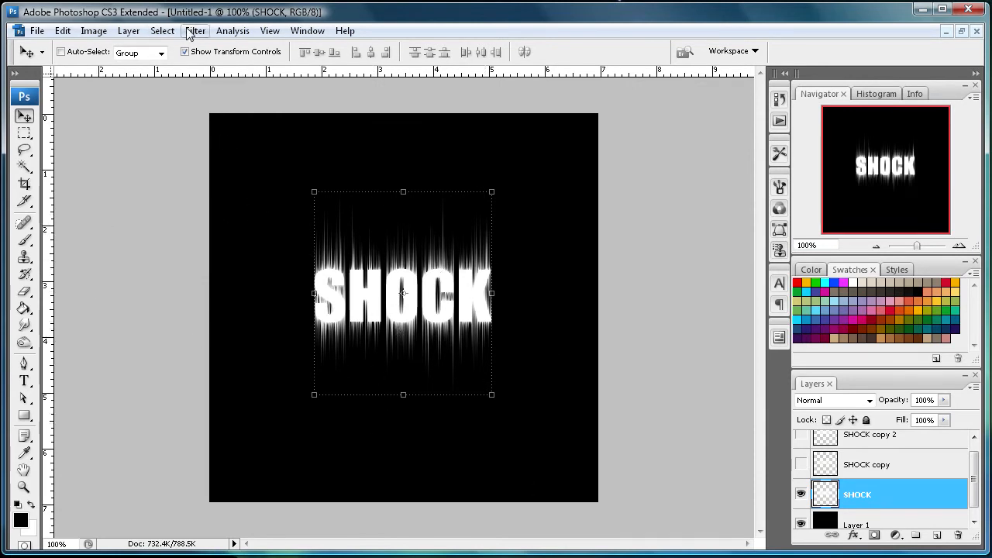
Step: Apply Wind twice to the horizontal SHOCK layer, the second pass from the Right
{"action": "left_click", "coordinate": [195, 31]}
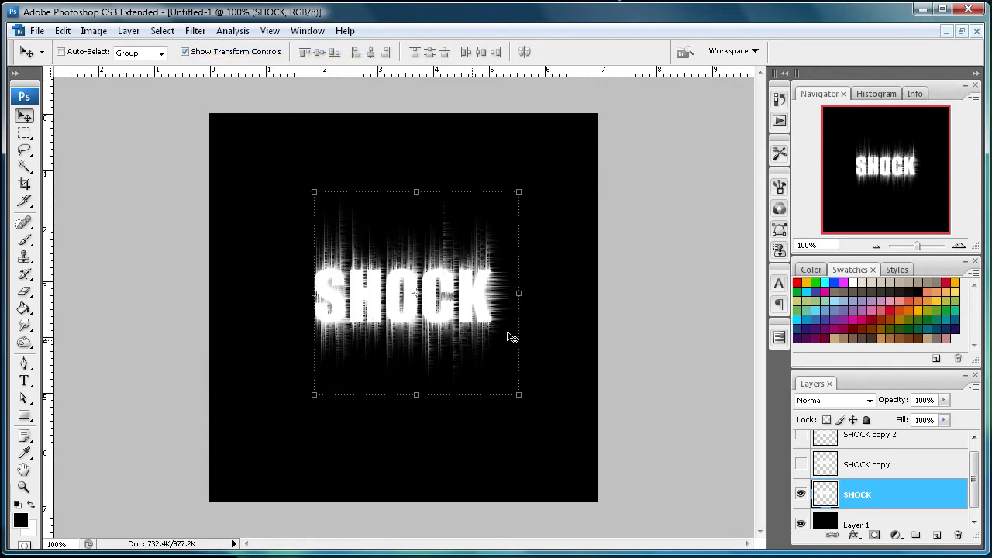
{"action": "mouse_move", "coordinate": [440, 288]}
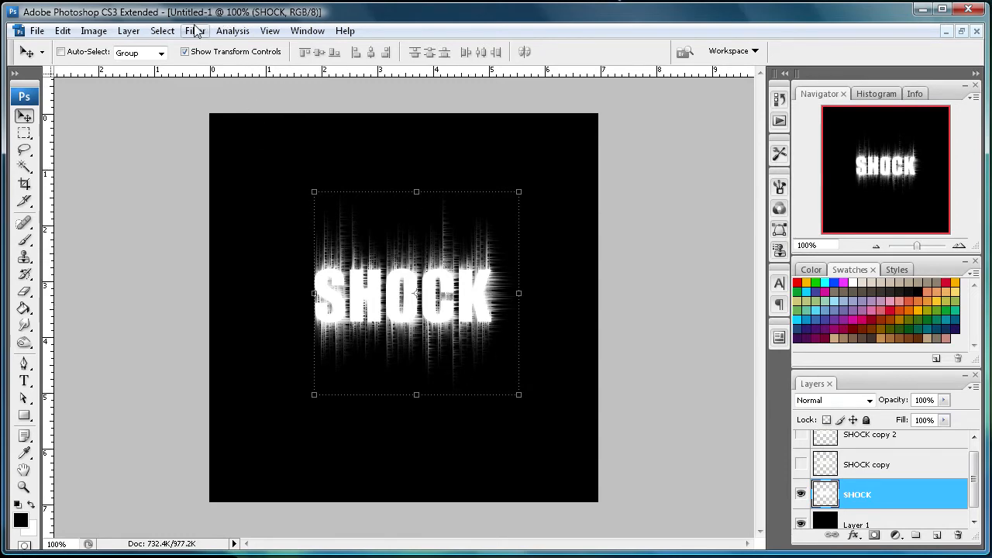
{"action": "left_click", "coordinate": [194, 30]}
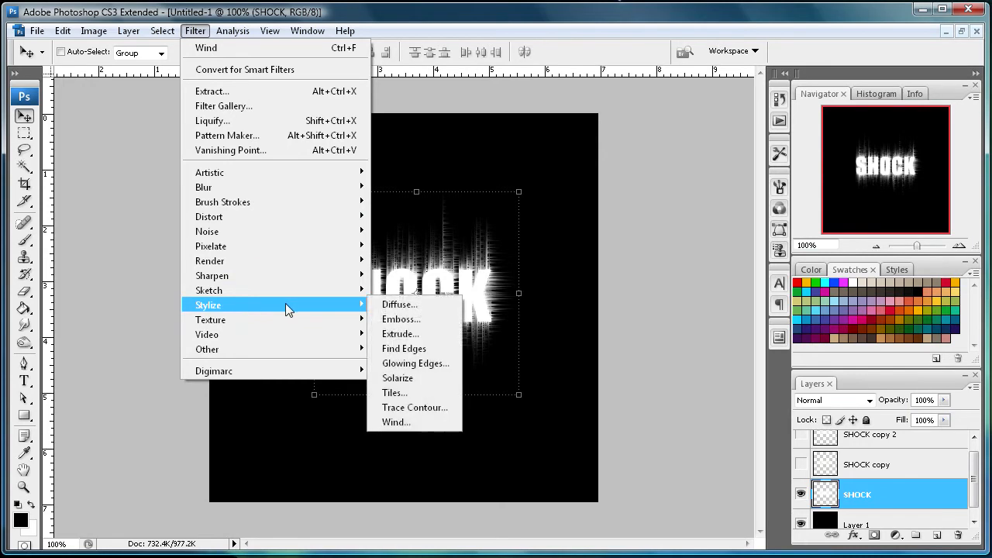
{"action": "left_click", "coordinate": [396, 422]}
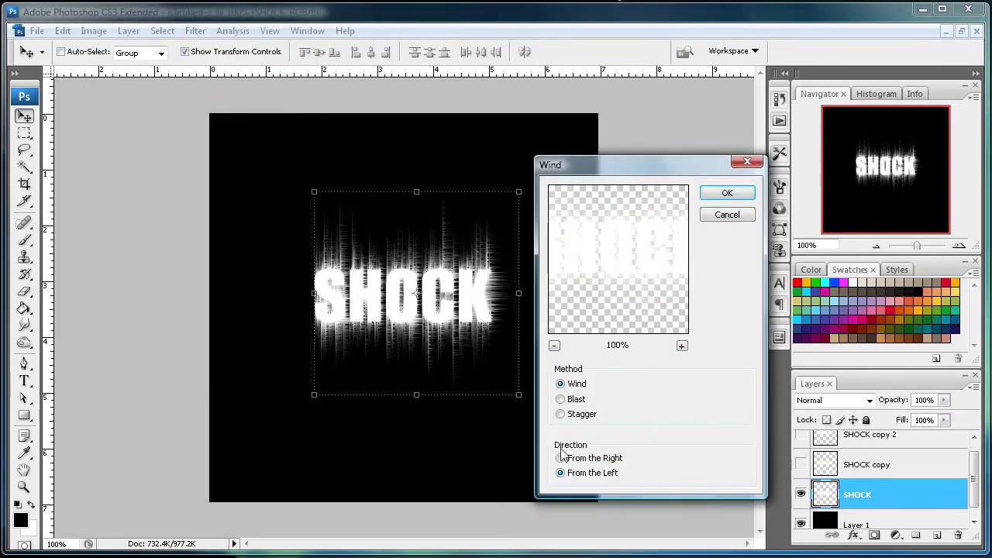
{"action": "left_click", "coordinate": [726, 192]}
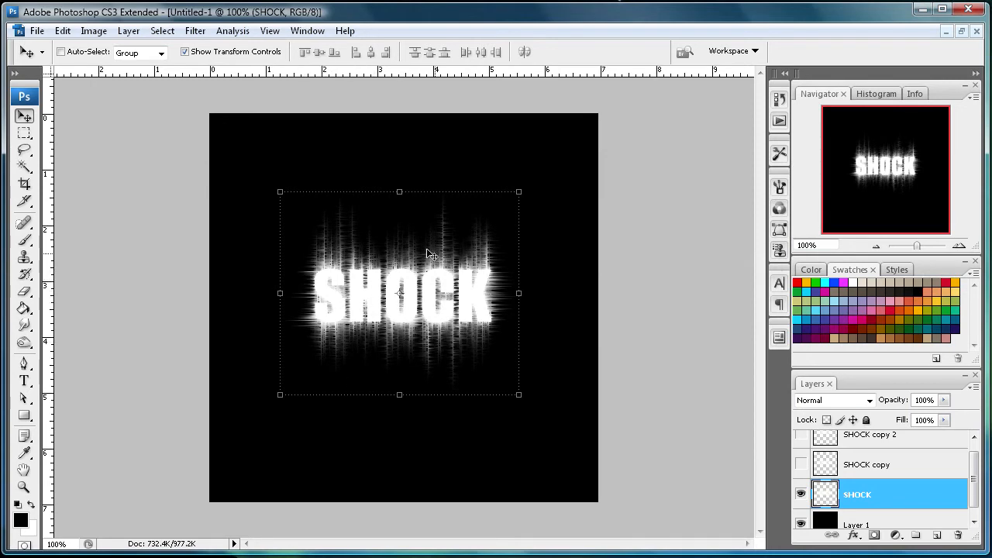
{"action": "mouse_move", "coordinate": [271, 257]}
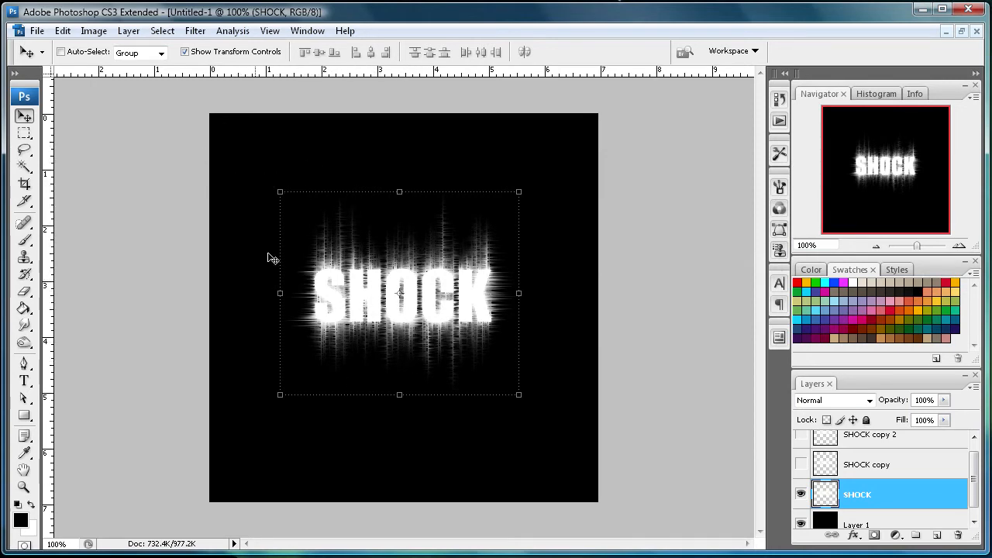
{"action": "mouse_move", "coordinate": [223, 298]}
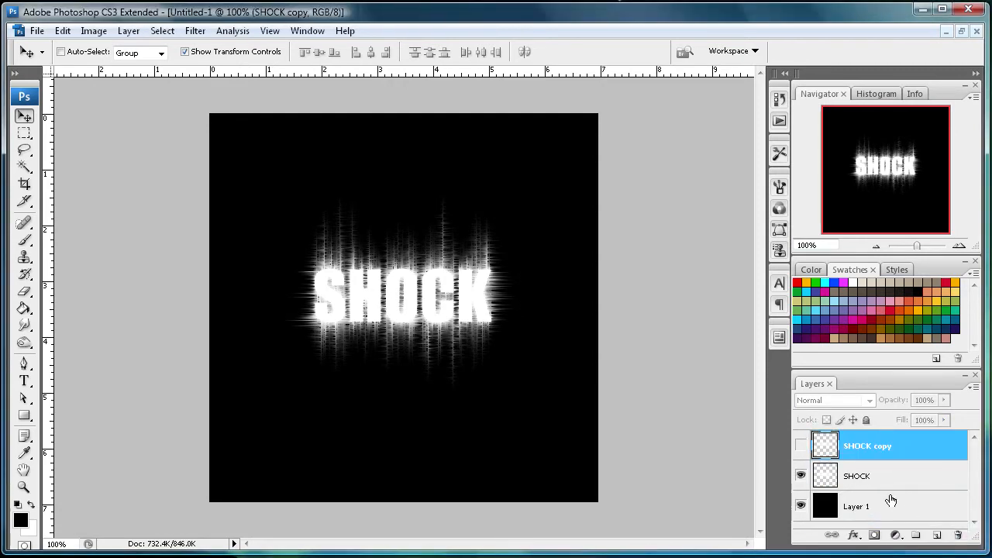
Step: Delete SHOCK copy 2 and make the SHOCK copy layer visible
{"action": "left_click", "coordinate": [801, 446]}
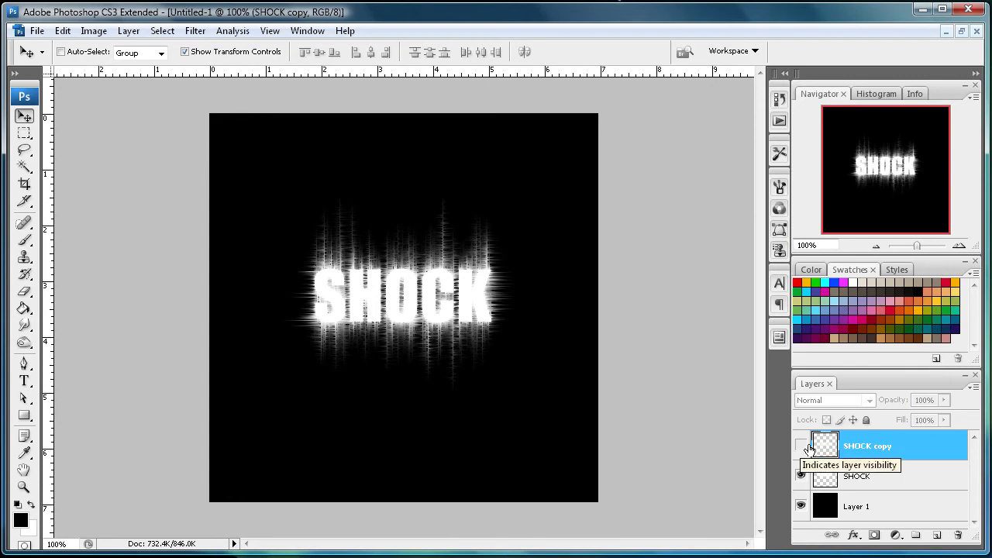
{"action": "left_click", "coordinate": [802, 445]}
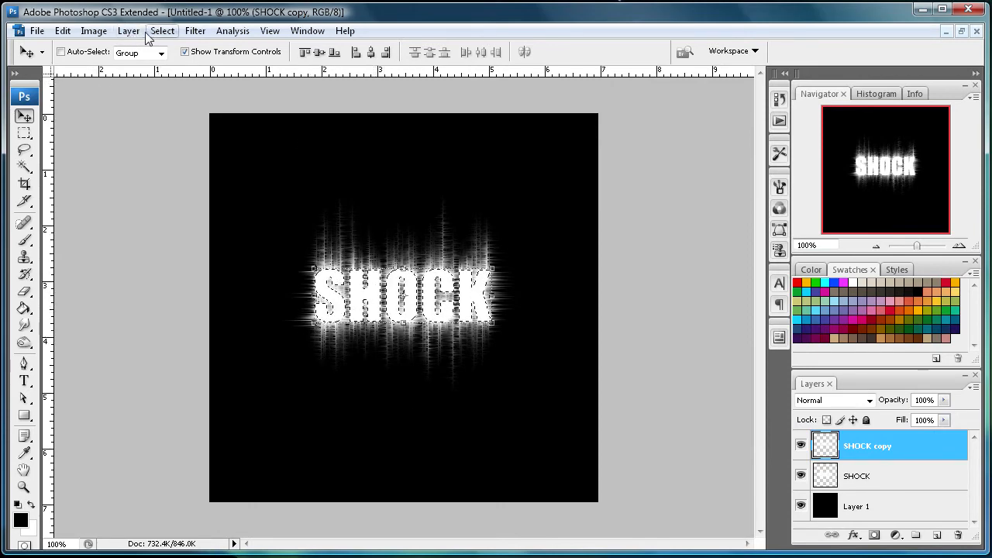
Step: Contract the SHOCK copy letter selection by 2 pixels
{"action": "left_click", "coordinate": [162, 30]}
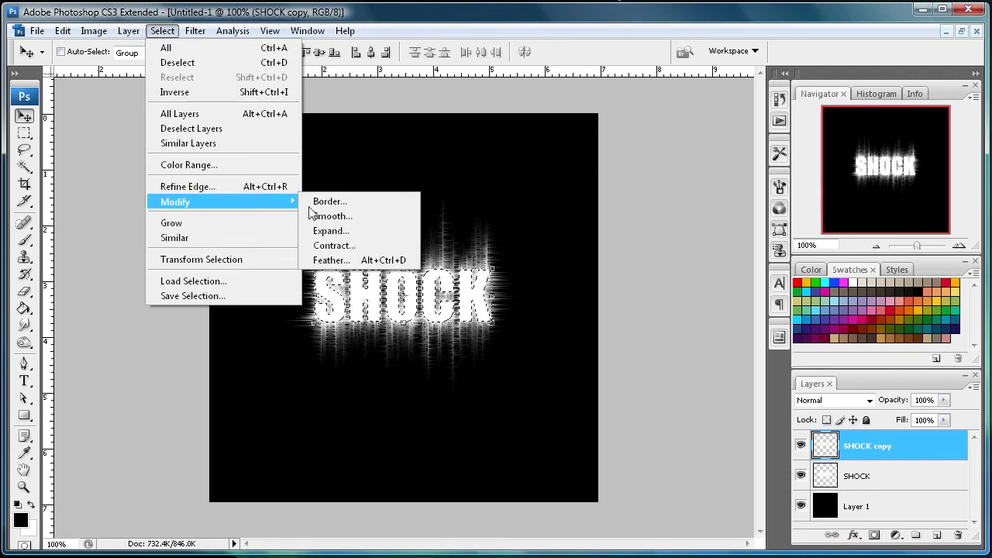
{"action": "left_click", "coordinate": [334, 246]}
{"action": "type", "text": "2"}
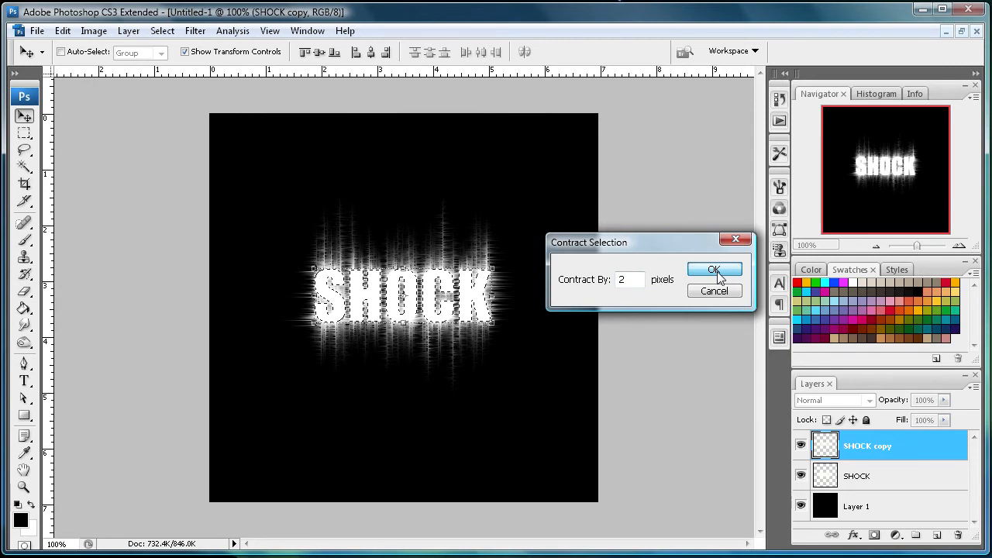
{"action": "left_click", "coordinate": [714, 269]}
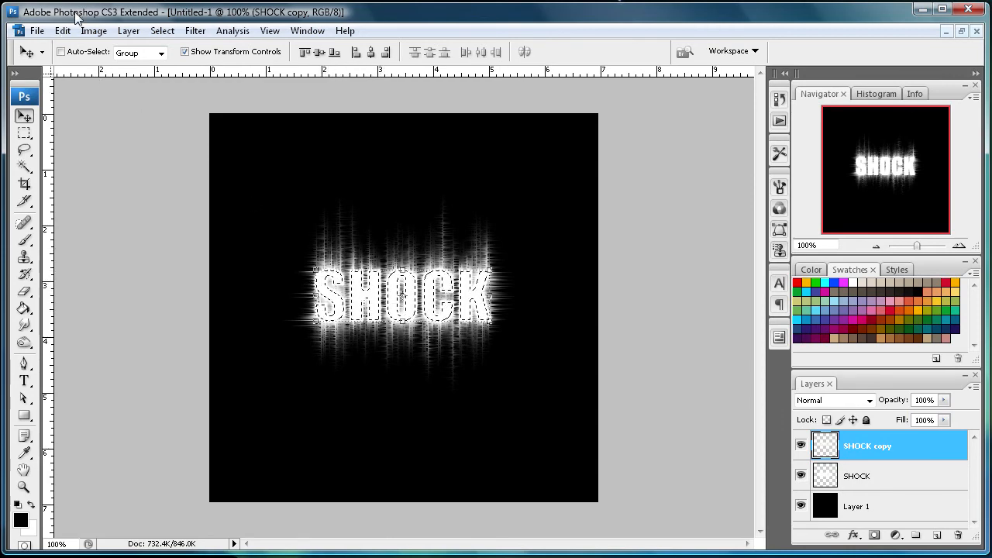
Step: Fill the contracted letter selection on SHOCK copy with black, then deselect
{"action": "left_click", "coordinate": [62, 30]}
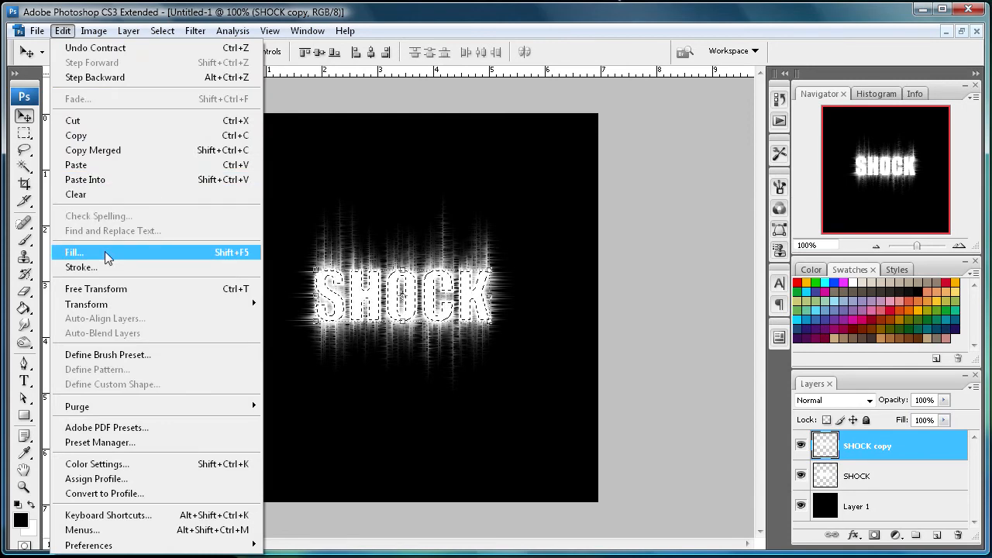
{"action": "left_click", "coordinate": [75, 253]}
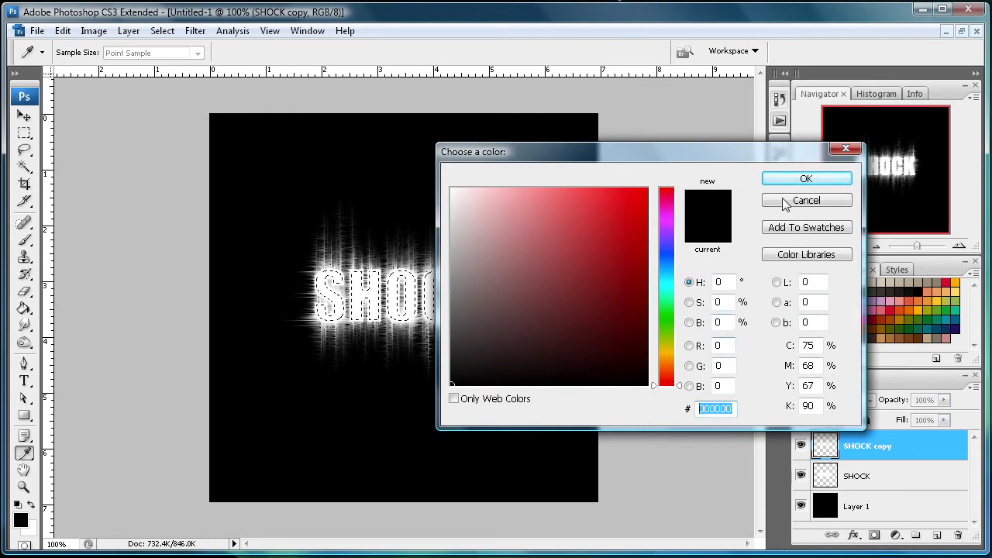
{"action": "left_click", "coordinate": [806, 179]}
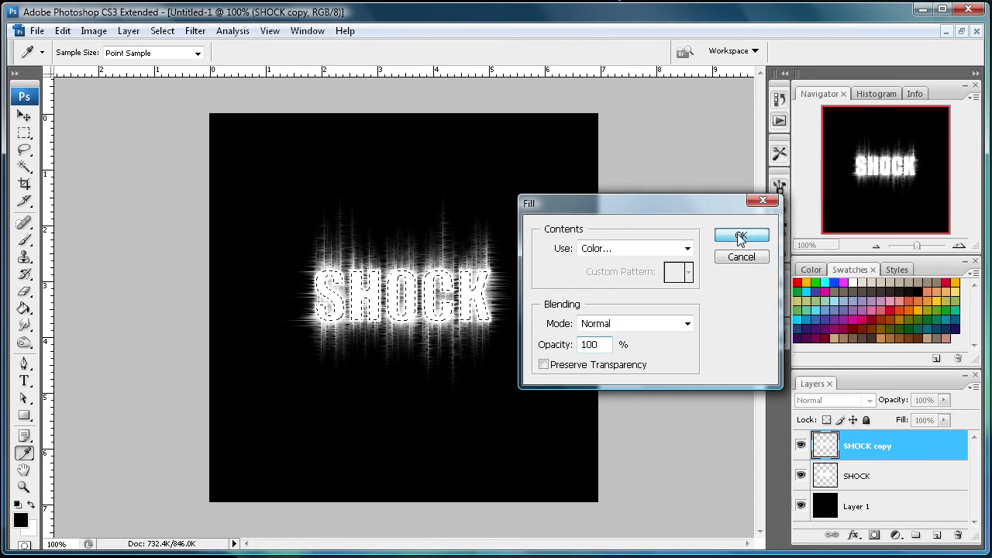
{"action": "left_click", "coordinate": [740, 236]}
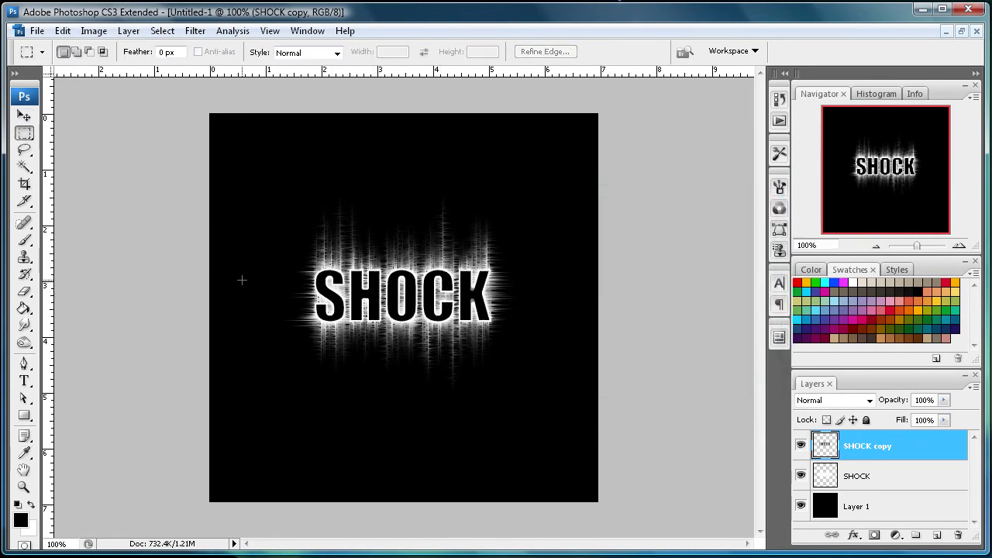
{"action": "left_click", "coordinate": [24, 115]}
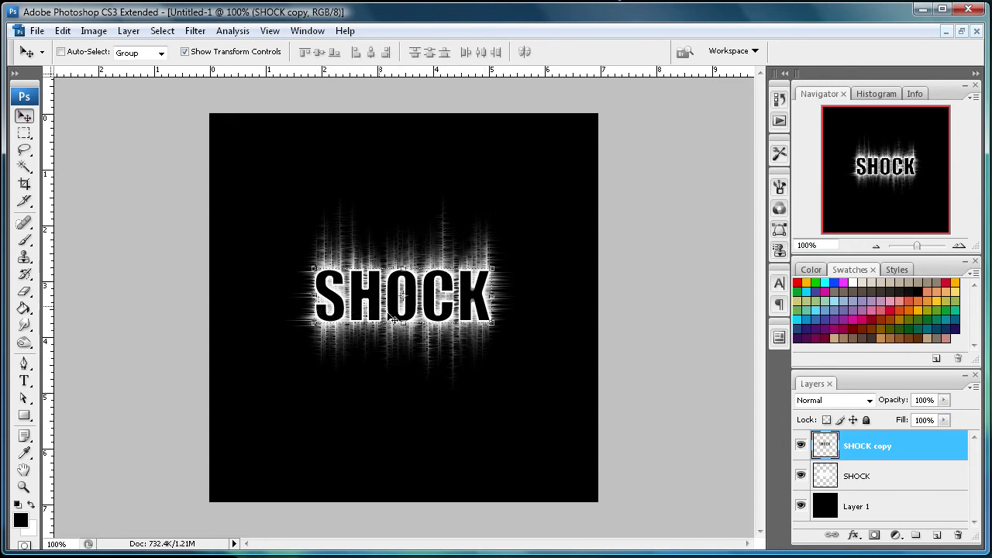
{"action": "left_click", "coordinate": [856, 475]}
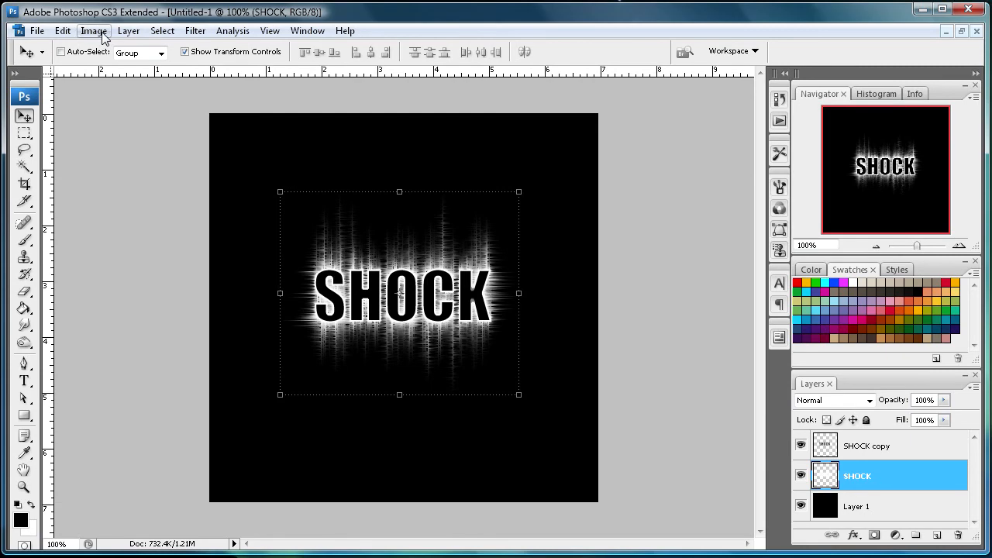
Step: Colorize the SHOCK layer's glow blue with Hue/Saturation: Hue 215, Saturation 66, Lightness -51
{"action": "left_click", "coordinate": [93, 30]}
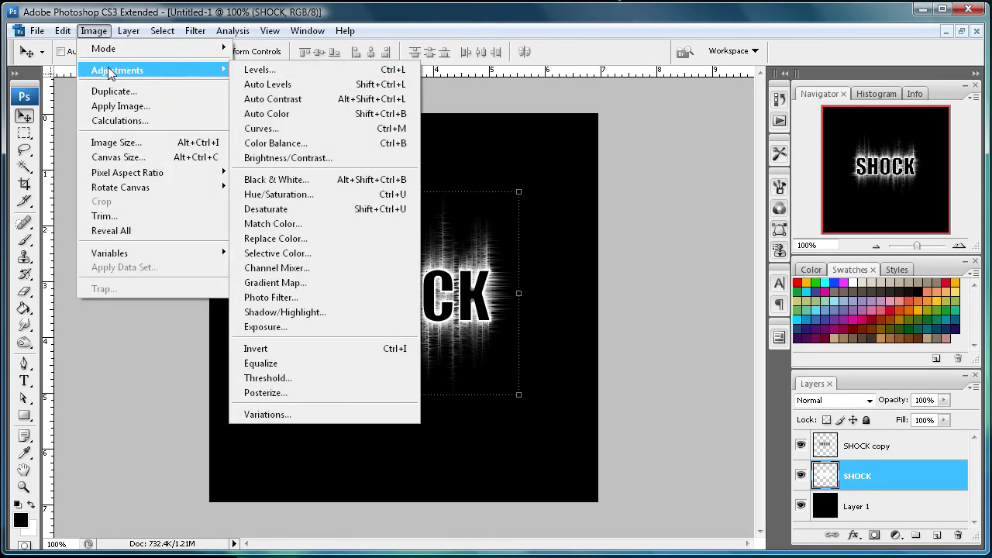
{"action": "left_click", "coordinate": [279, 194]}
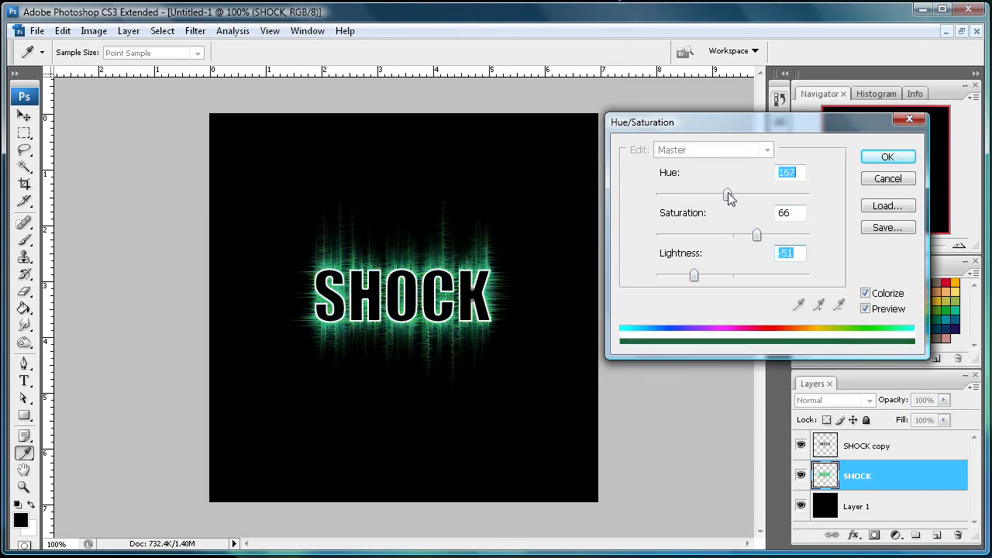
{"action": "left_click_drag", "start_coordinate": [727, 193], "coordinate": [748, 194]}
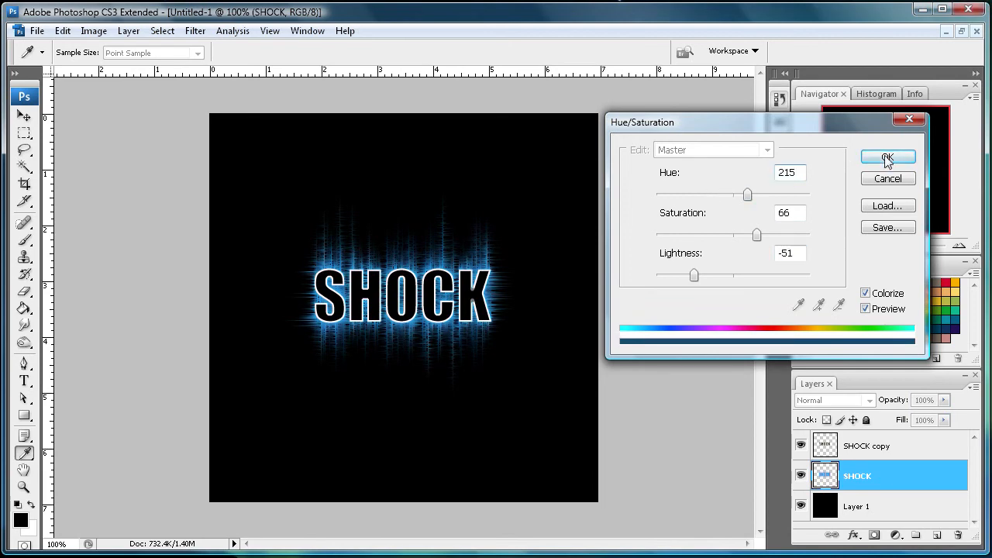
{"action": "left_click", "coordinate": [887, 157]}
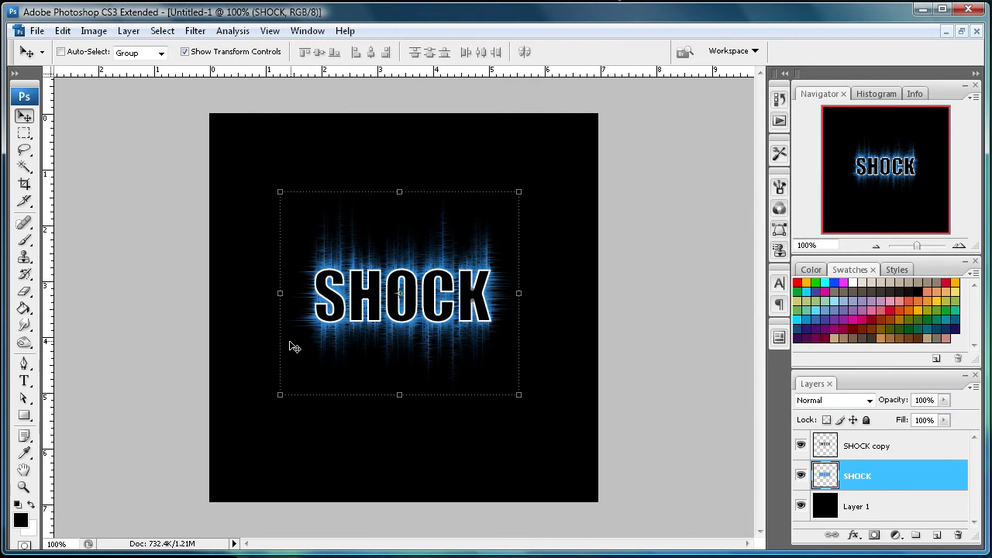
{"action": "mouse_move", "coordinate": [301, 306]}
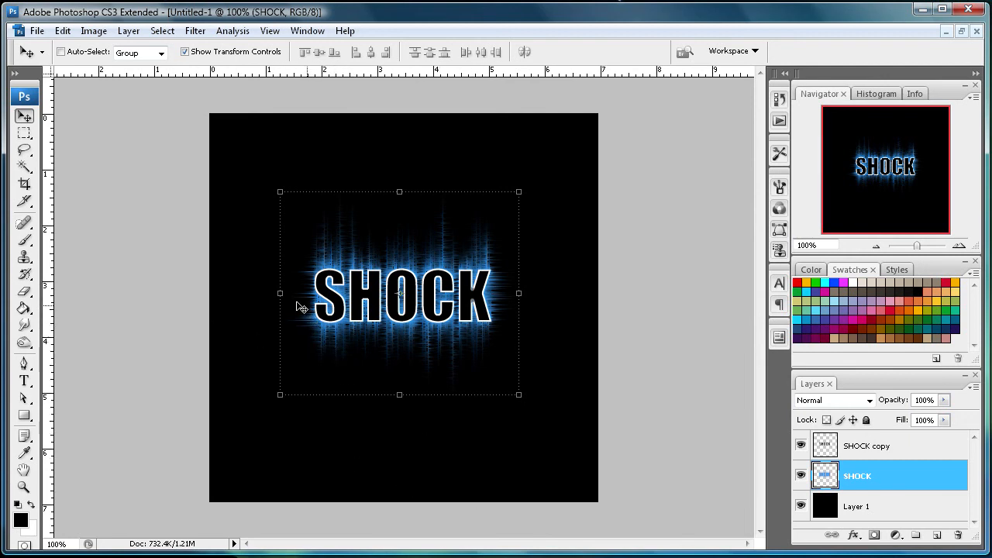
{"action": "mouse_move", "coordinate": [169, 277]}
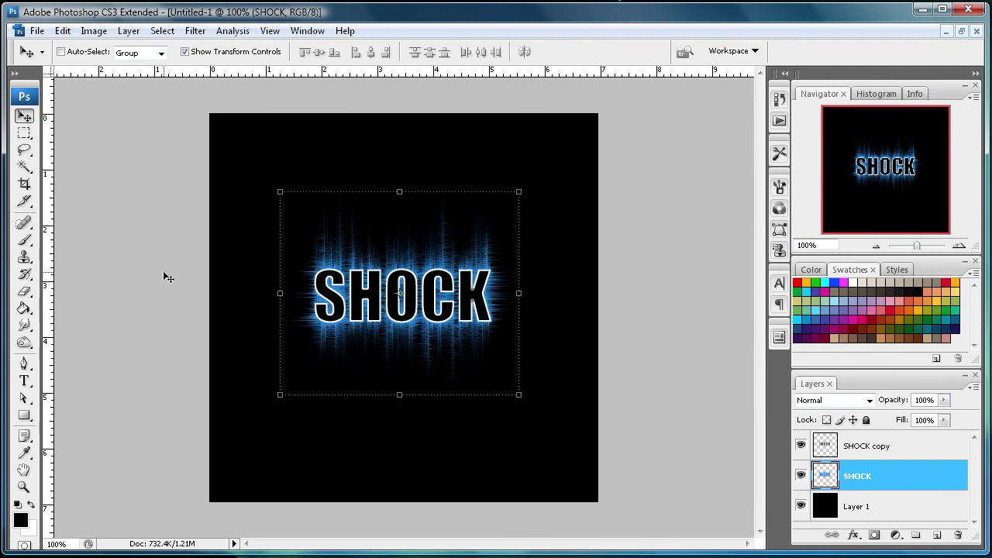
{"action": "mouse_move", "coordinate": [218, 324]}
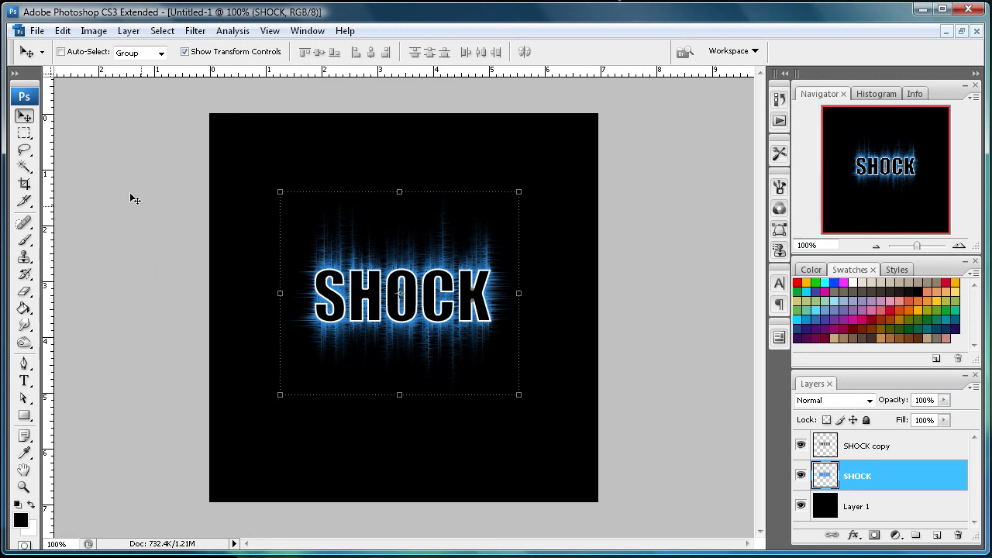
{"action": "mouse_move", "coordinate": [183, 286]}
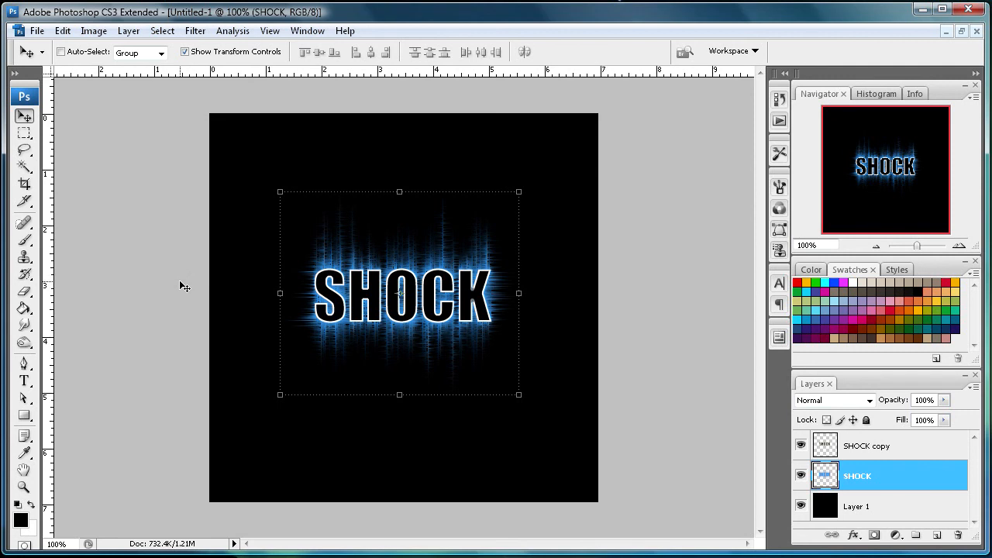